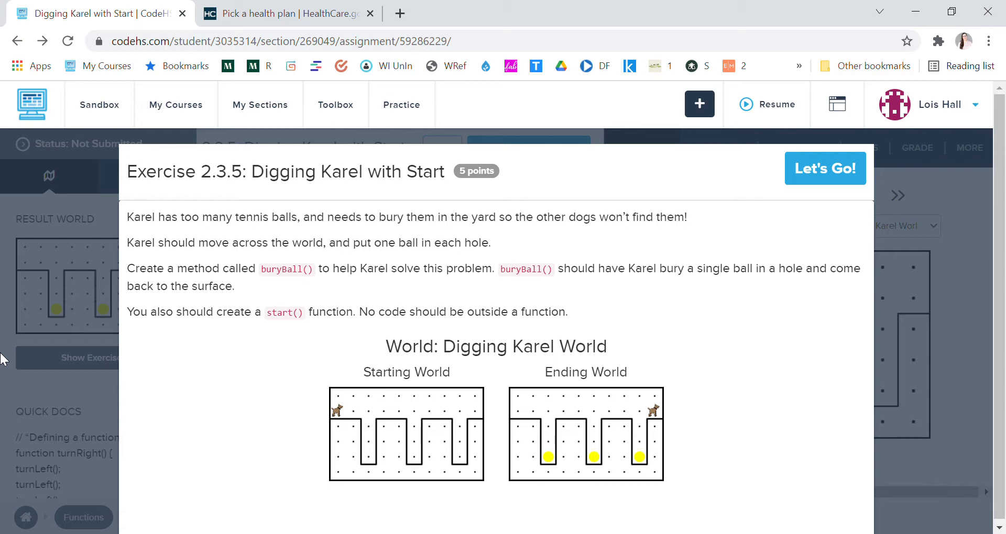
mouse_move(348, 415)
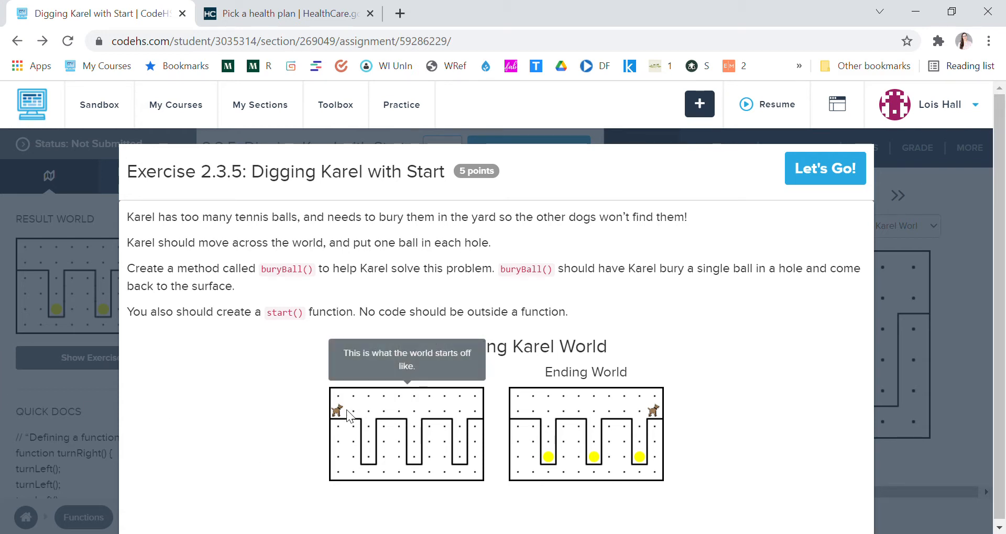
mouse_move(345, 422)
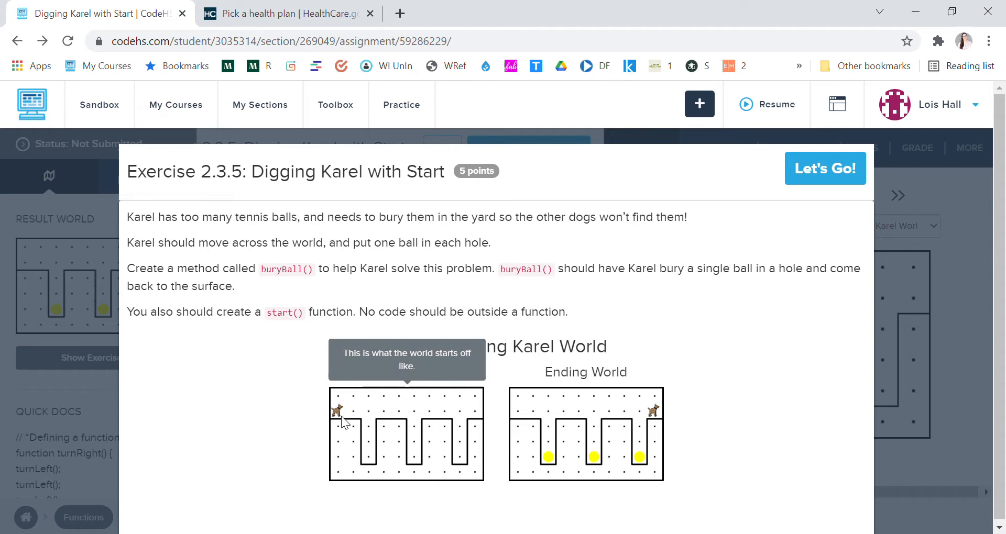
mouse_move(775, 419)
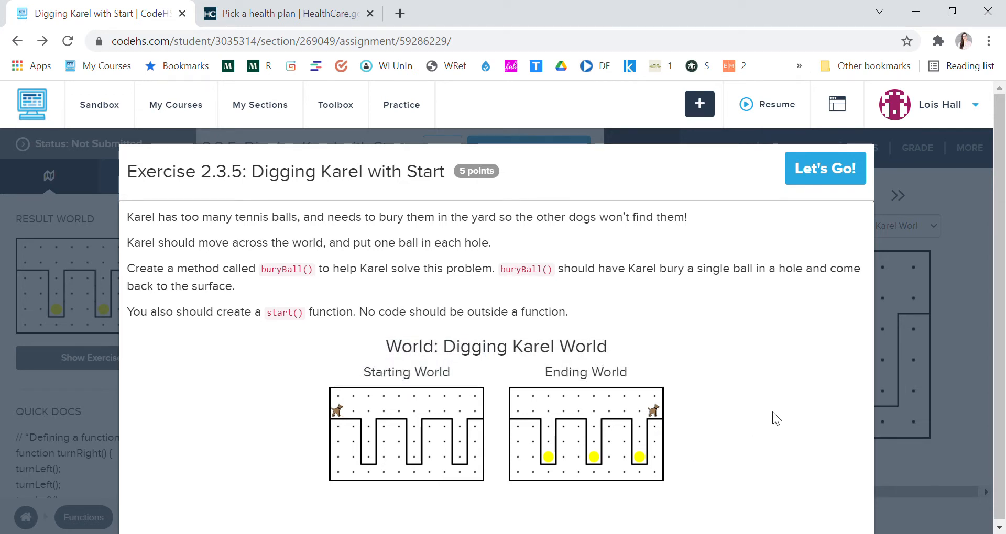
mouse_move(663, 421)
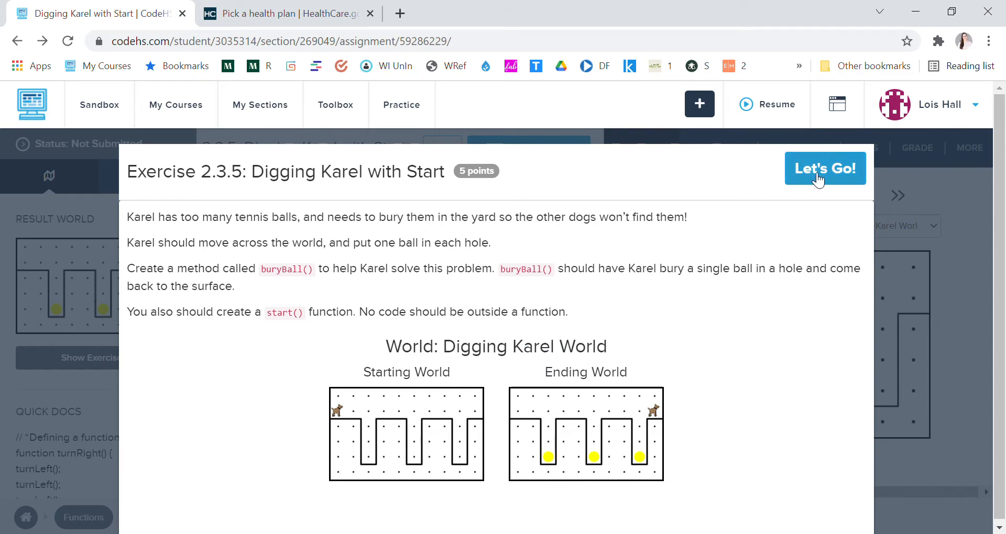
Dismiss the exercise description and begin a start function definition.
left_click(824, 168)
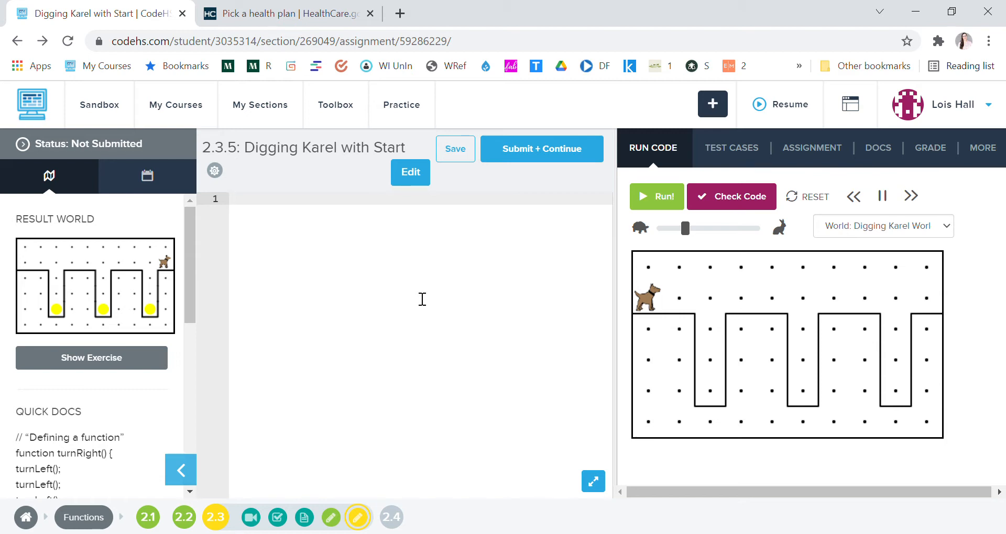
type("function")
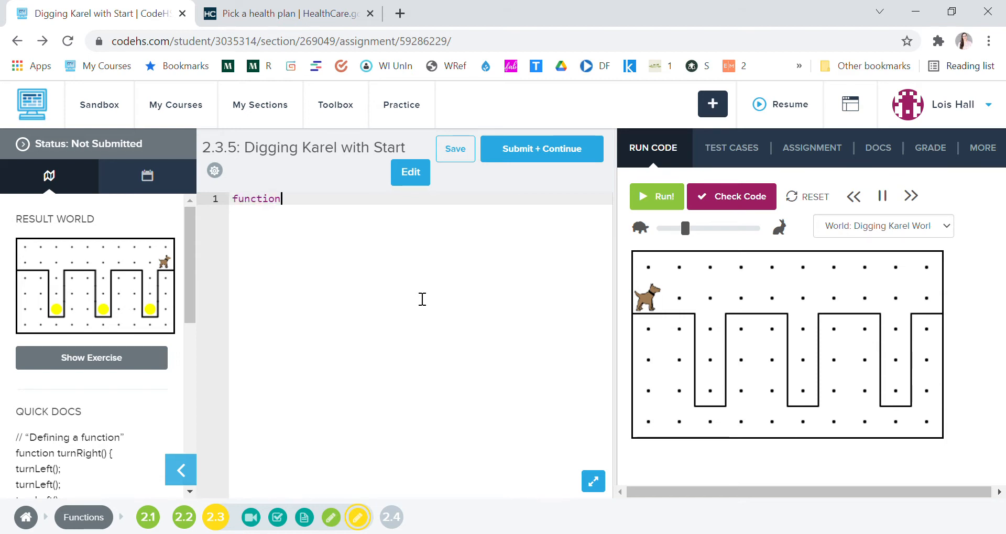
type("start")
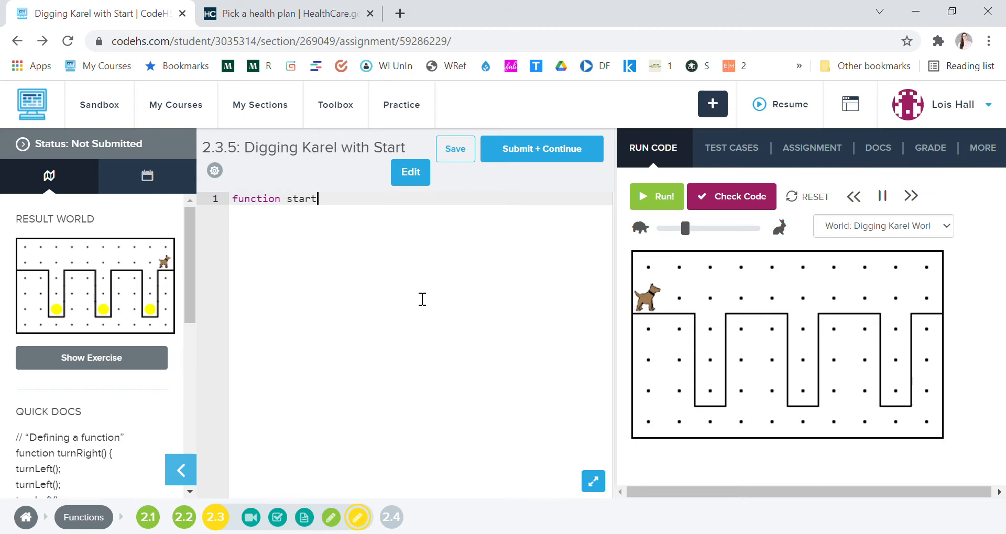
type("()")
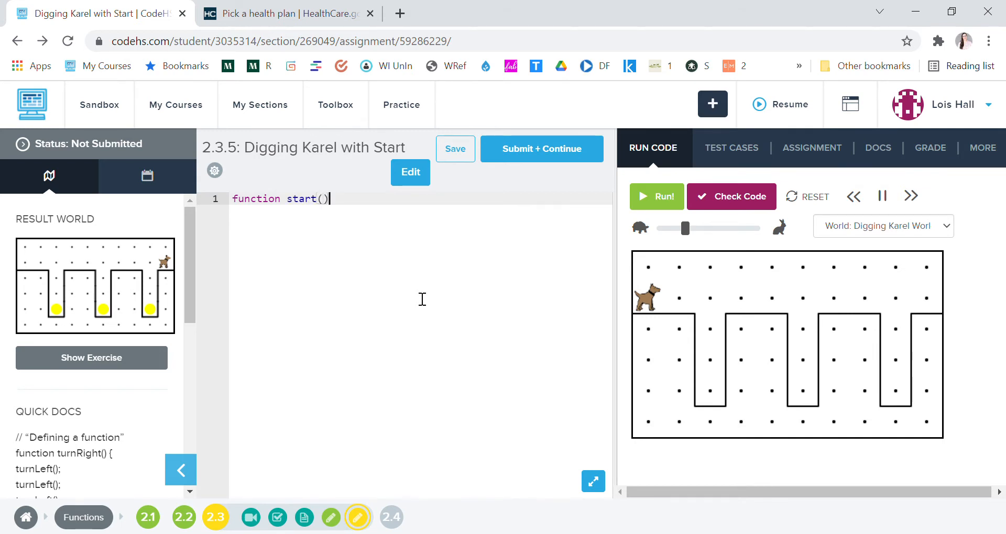
type("{")
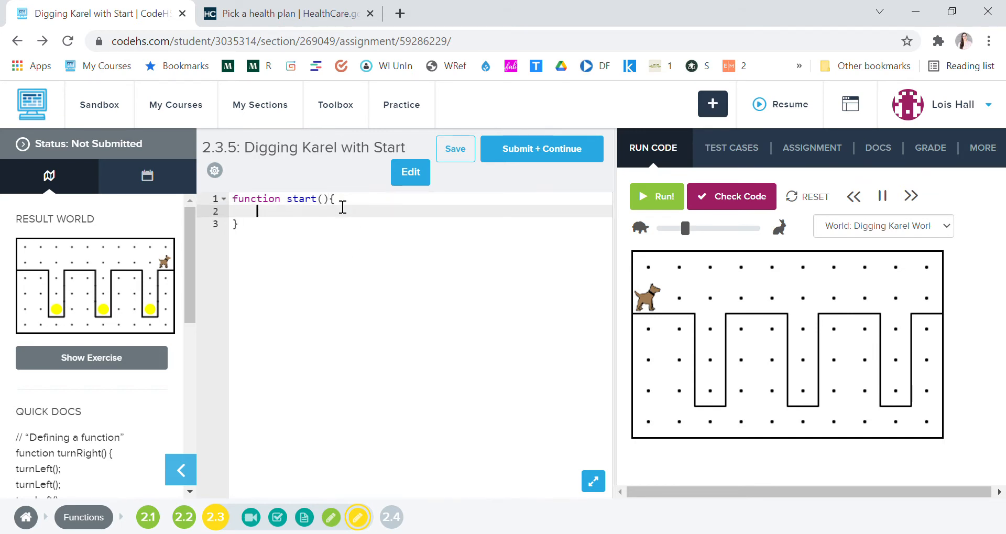
Fill the start body with three buryBall(); calls.
type("bury")
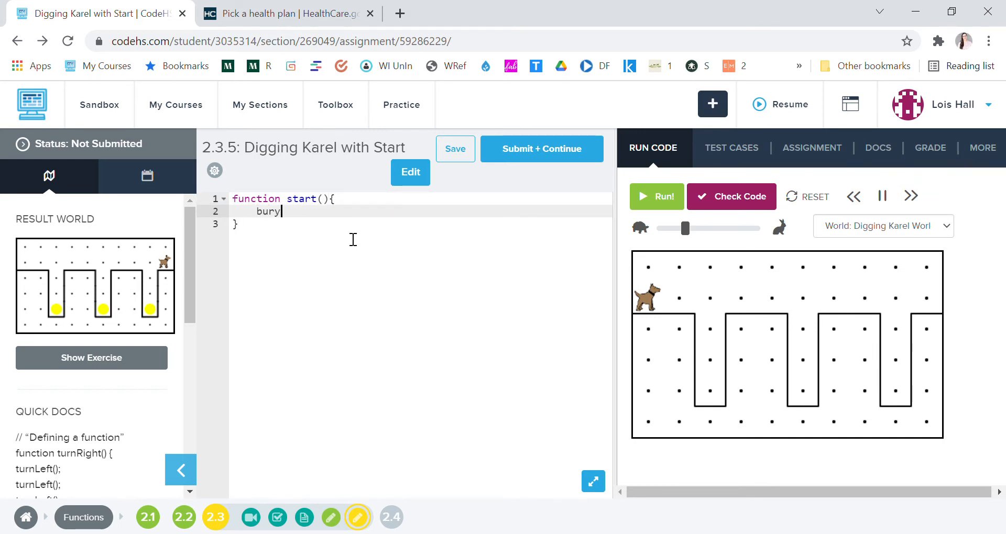
type("Bu")
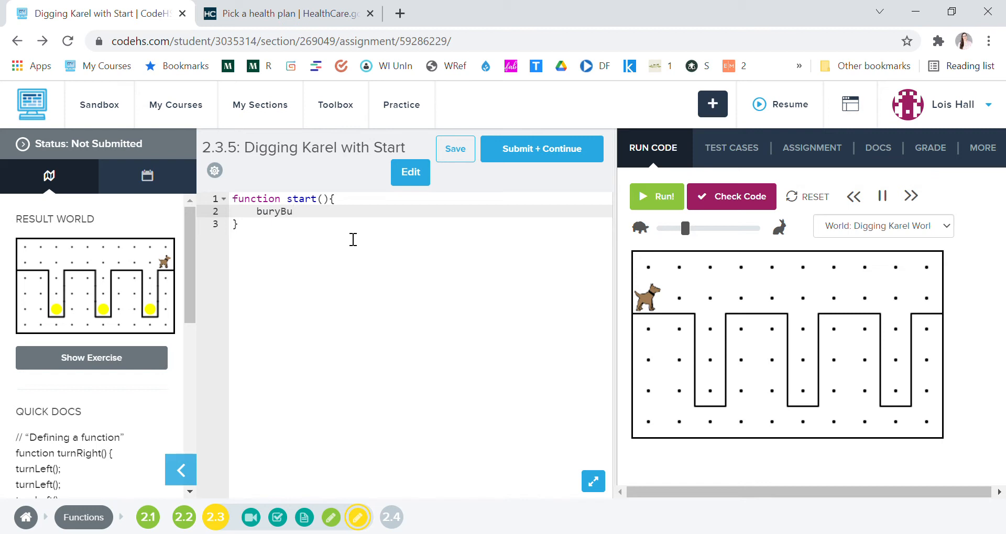
type("ll")
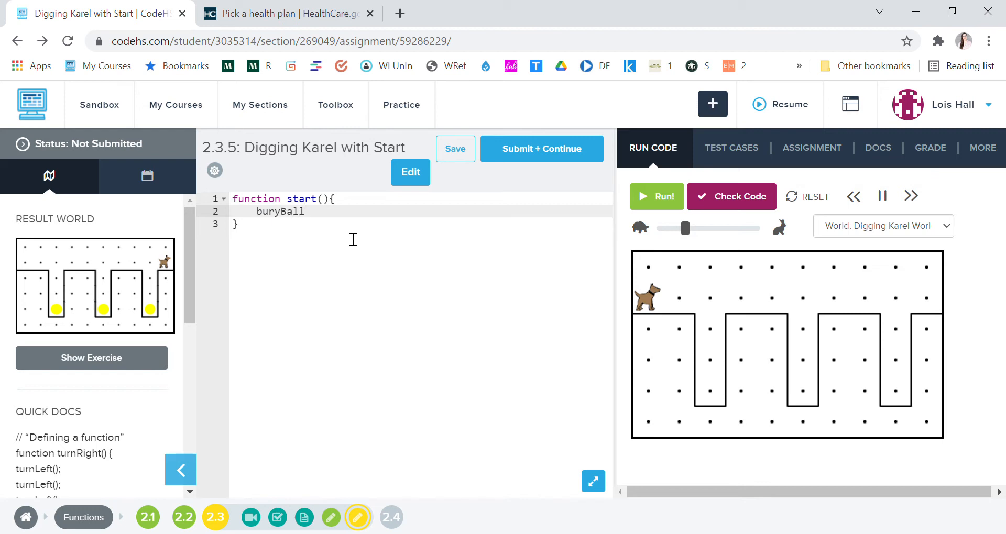
type("();")
type("buryB")
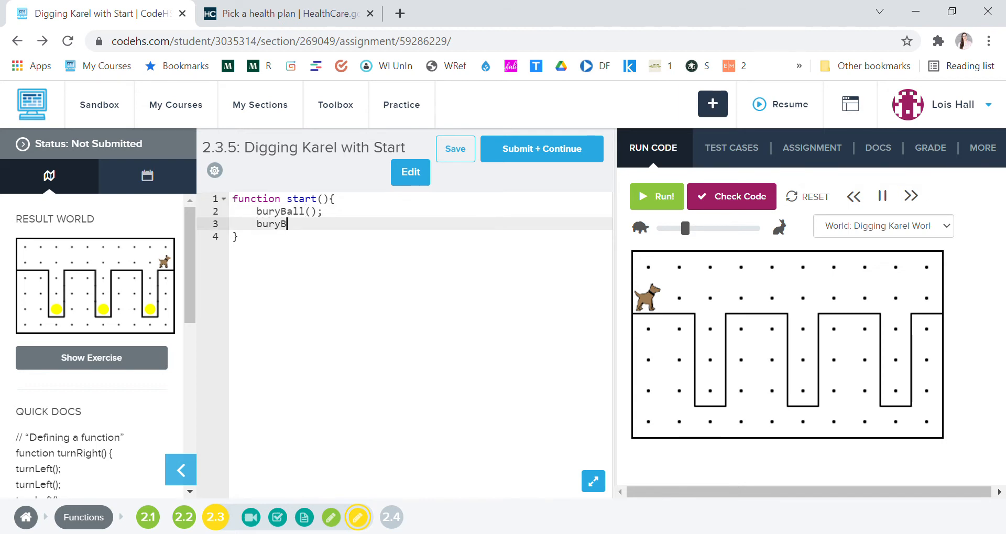
type("all()")
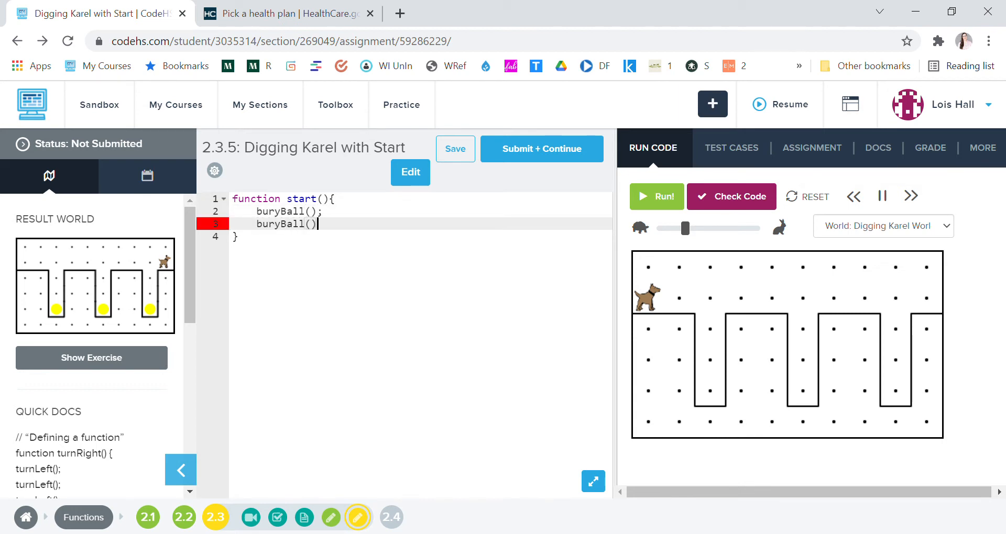
type(";")
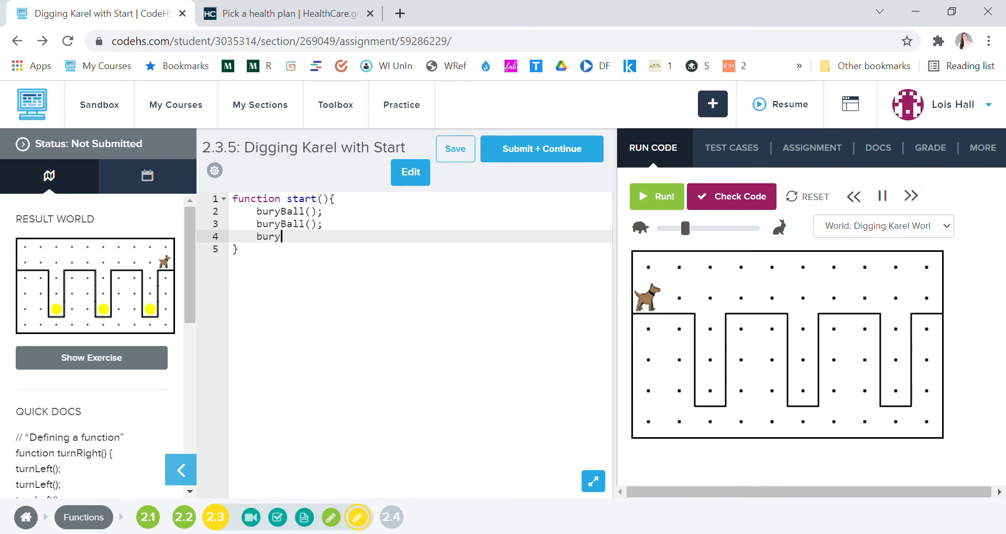
type("Ball()")
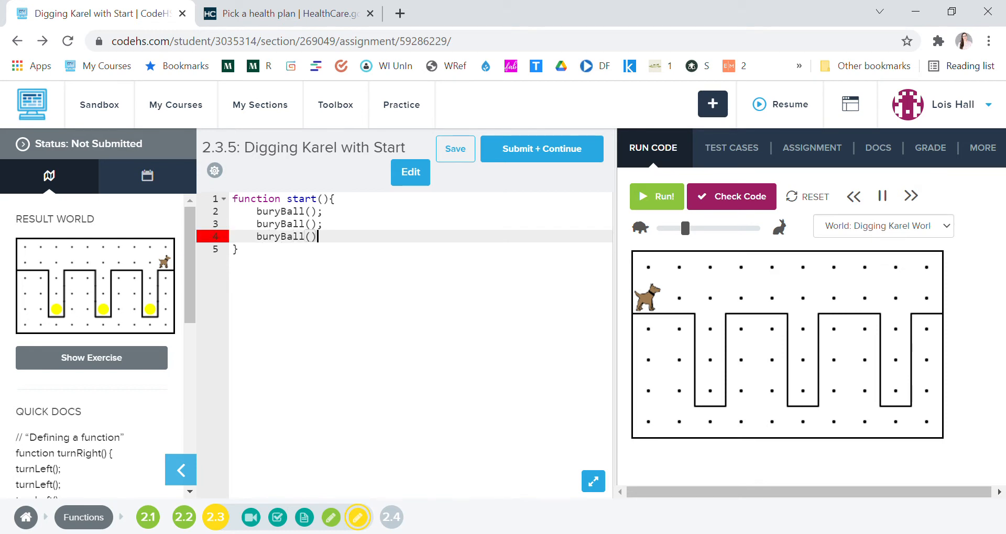
type(";")
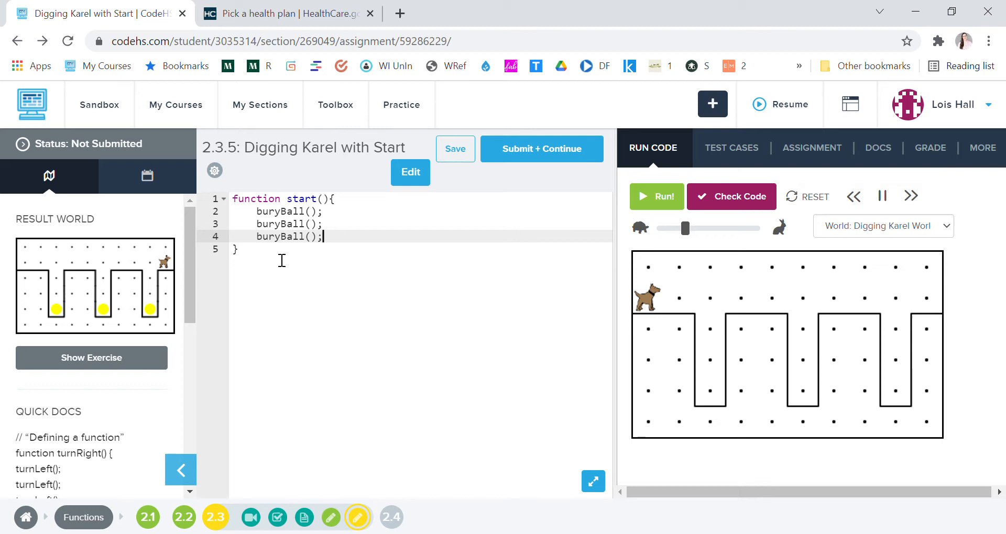
mouse_move(271, 264)
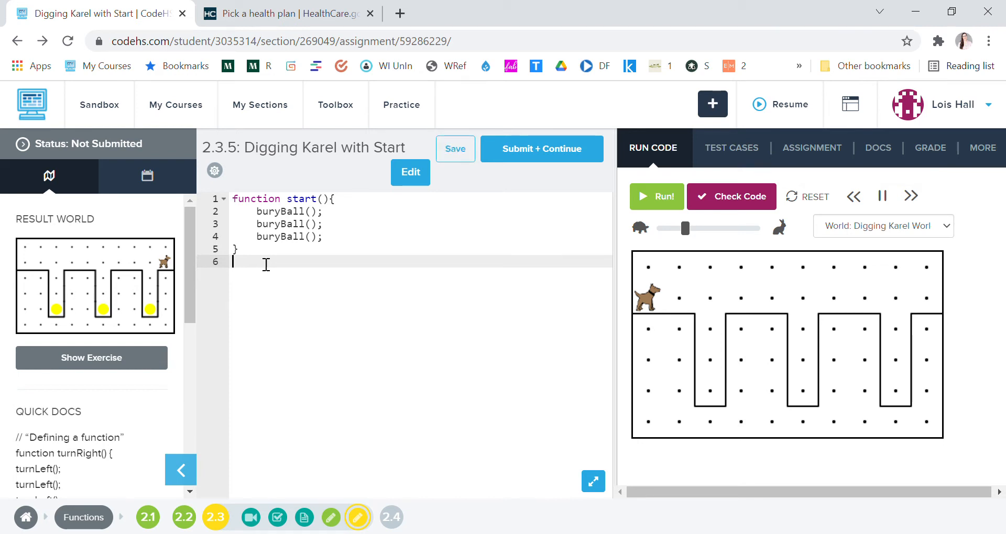
Define a turnRight function header with braces below start.
type("f")
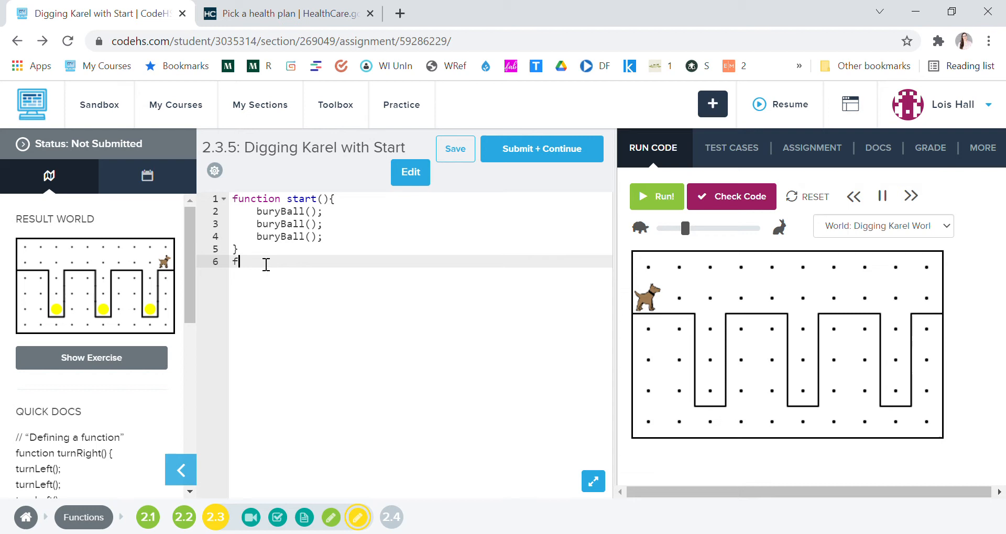
type("unction")
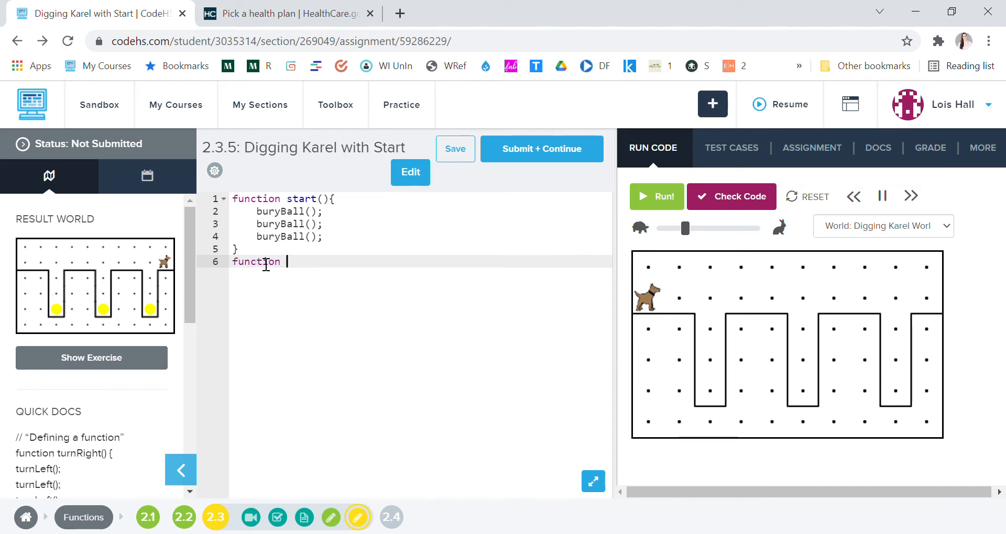
type("turnRig")
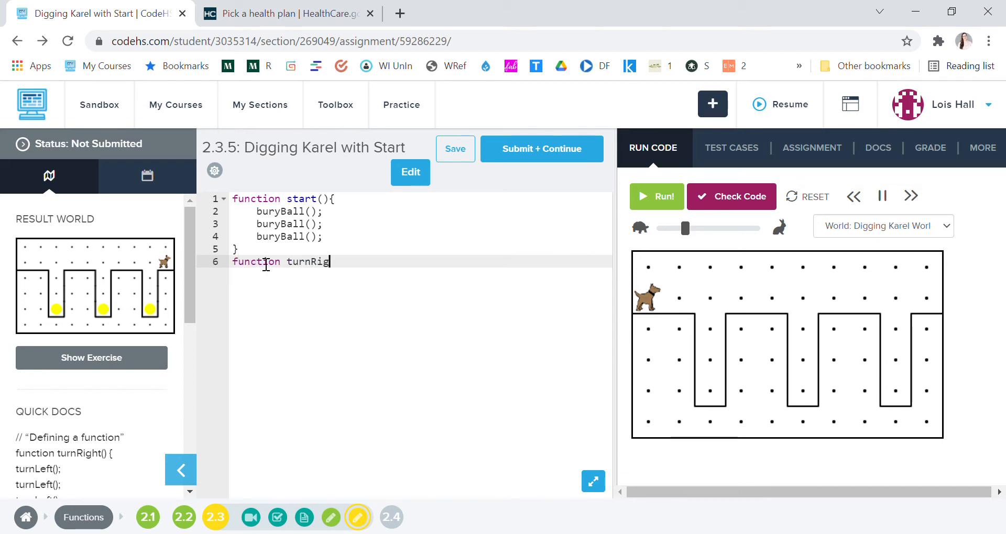
type("ht")
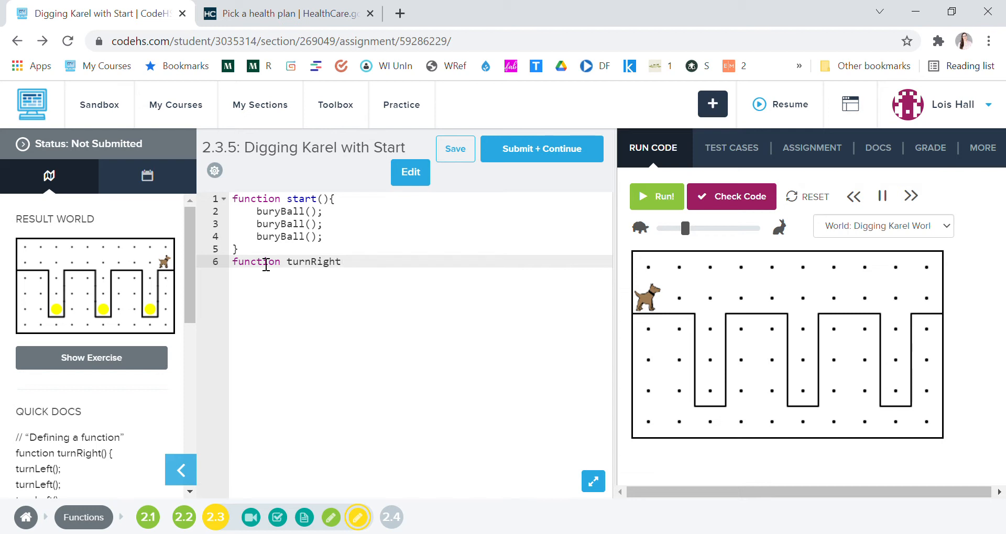
type("()")
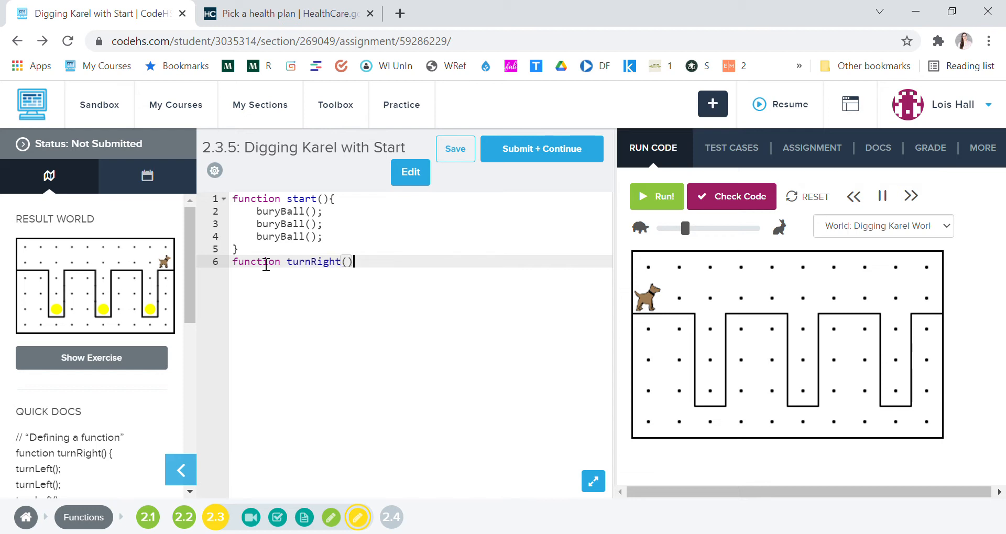
type("{}")
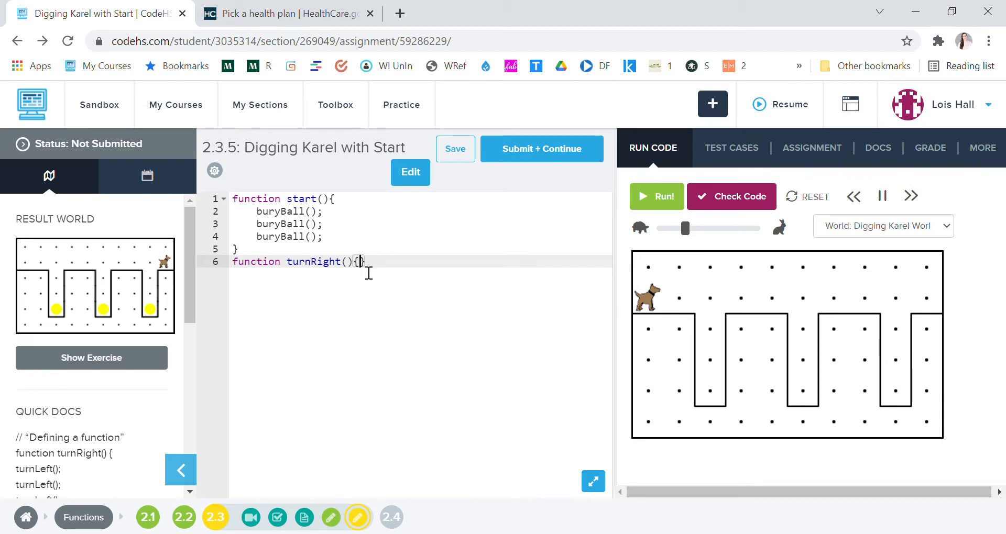
key("Enter")
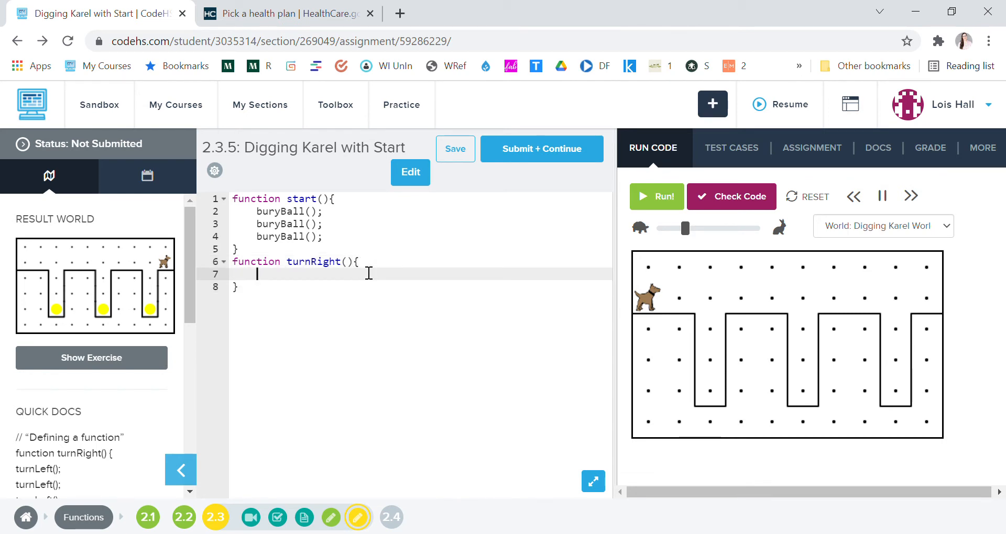
Fill the turnRight body with three turnLeft(); calls.
type("turnLeft();")
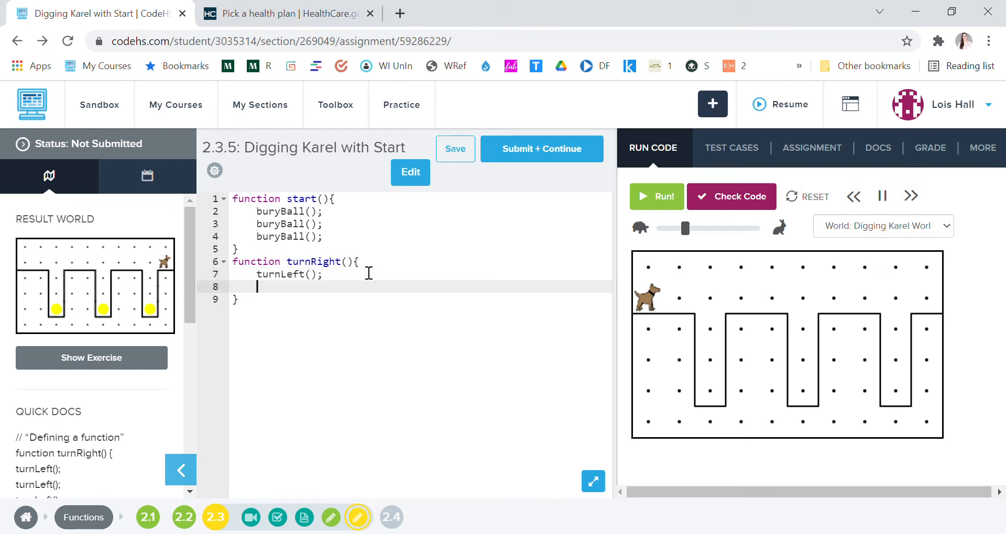
type("turnLeft")
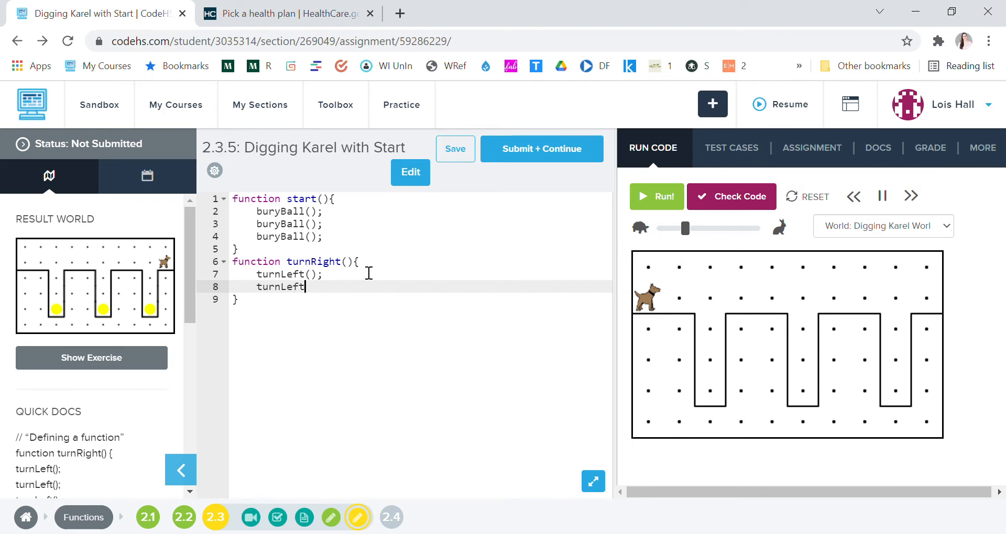
type("();")
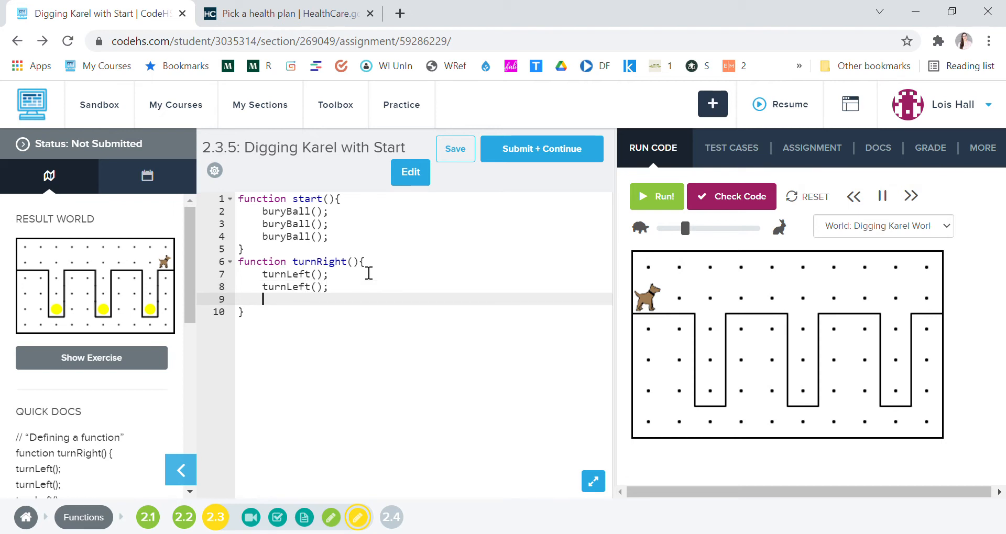
type("turnLeft")
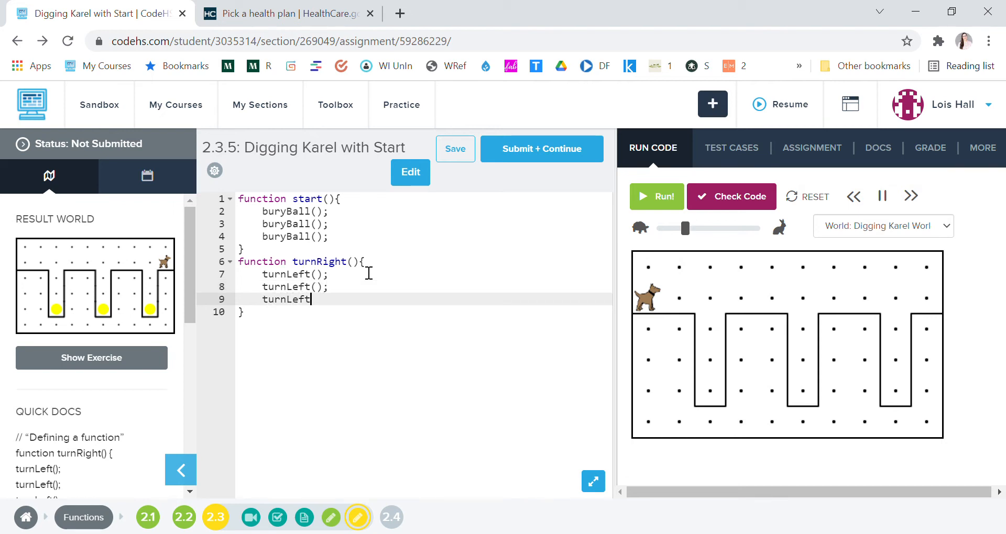
type("();")
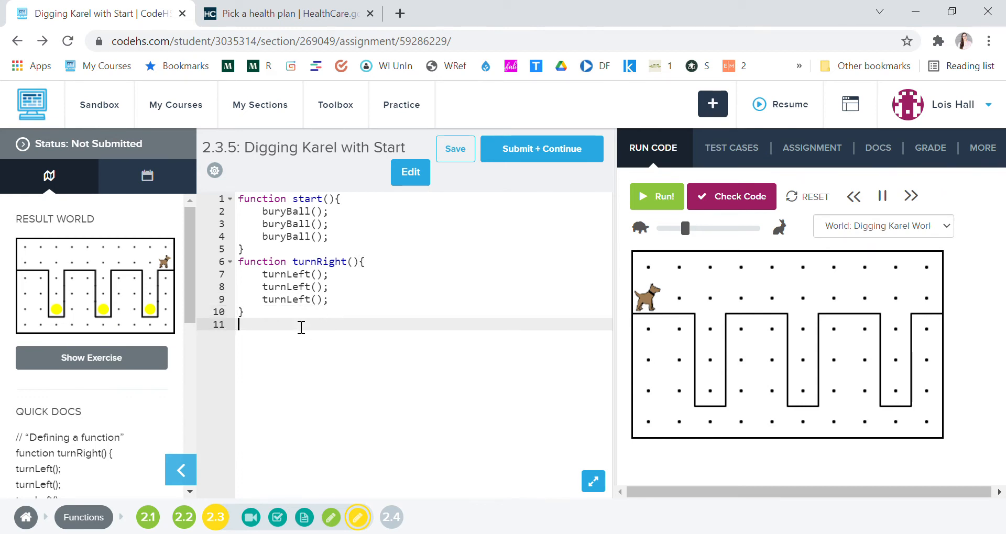
Define turnAround below turnRight with two turnLeft(); calls in its body.
type("function")
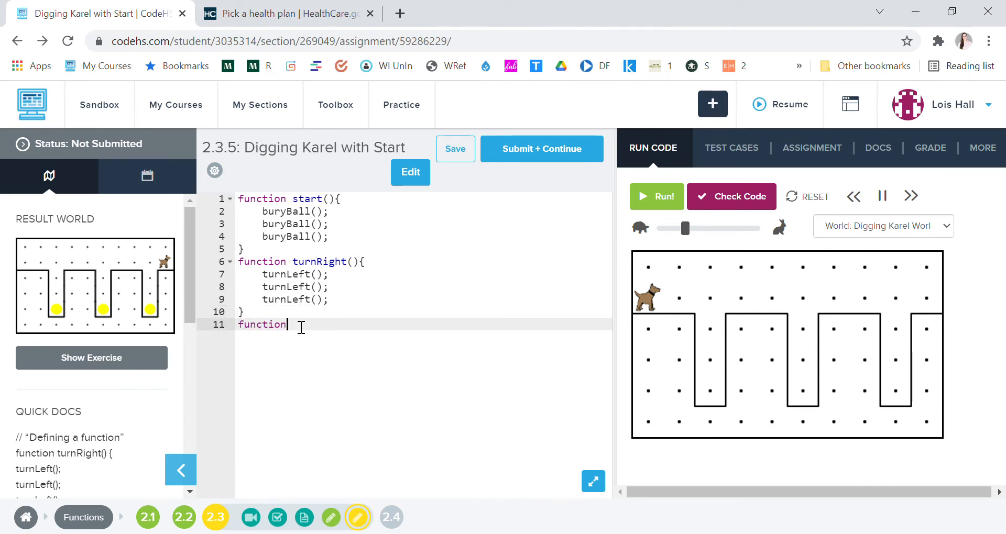
type("trun")
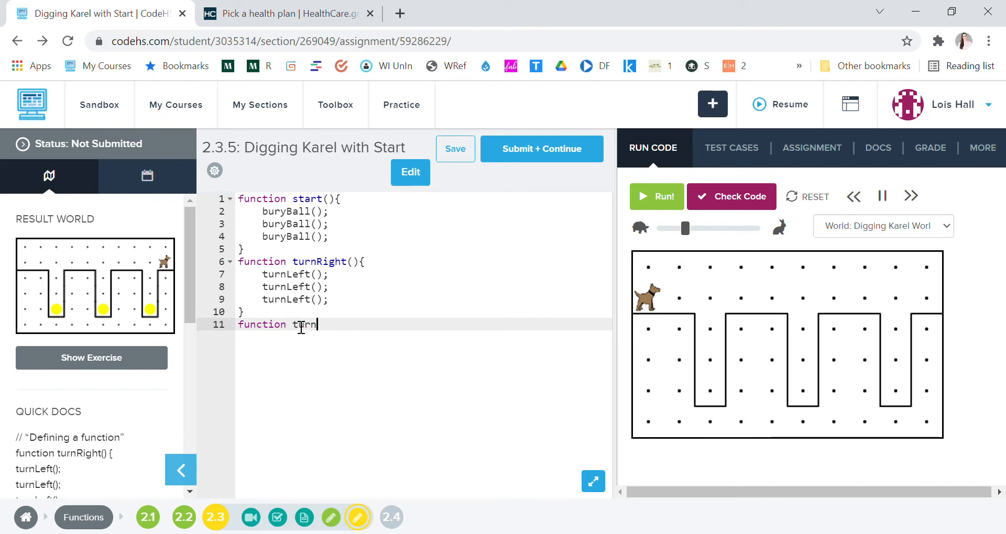
type("Around()")
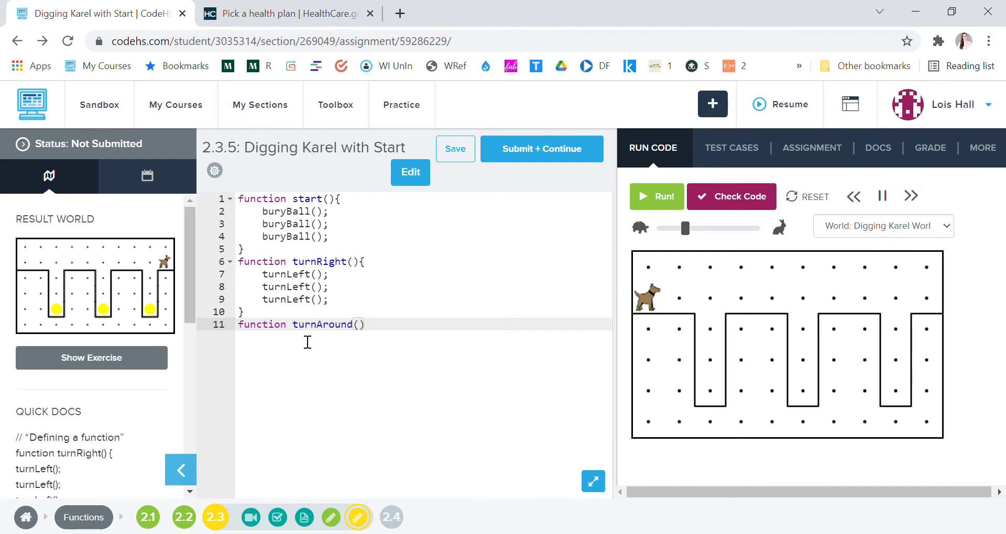
type("{}")
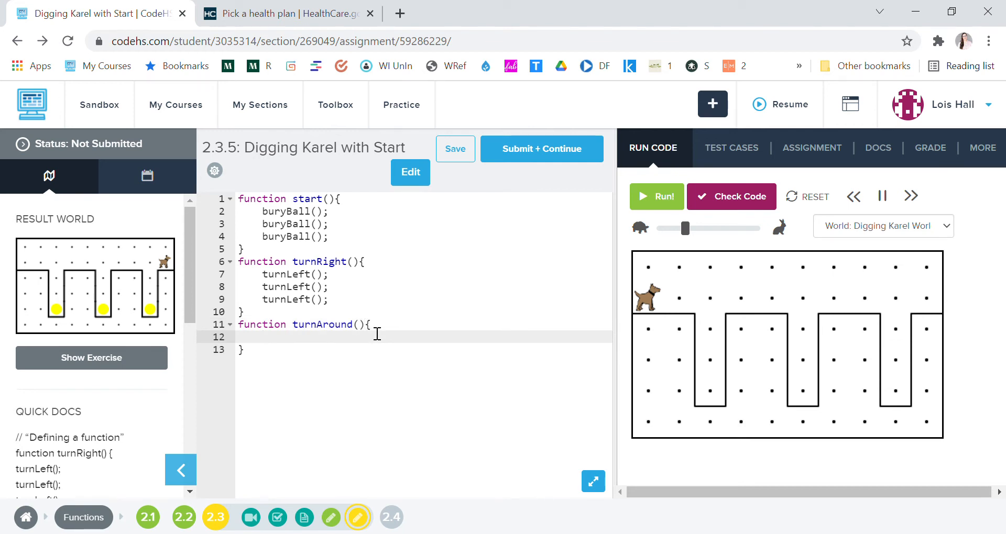
type("turnLeft();")
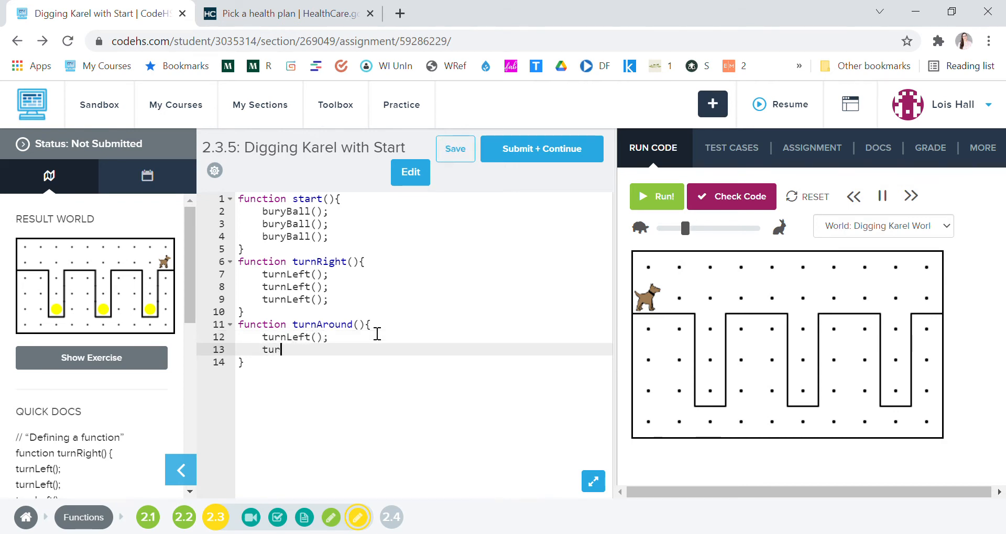
type("nLeft();")
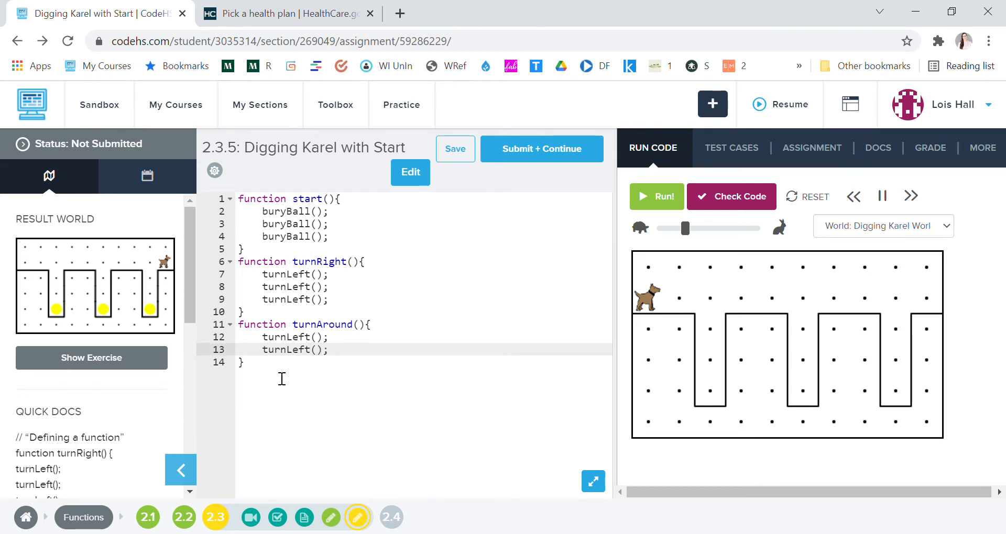
key("enter")
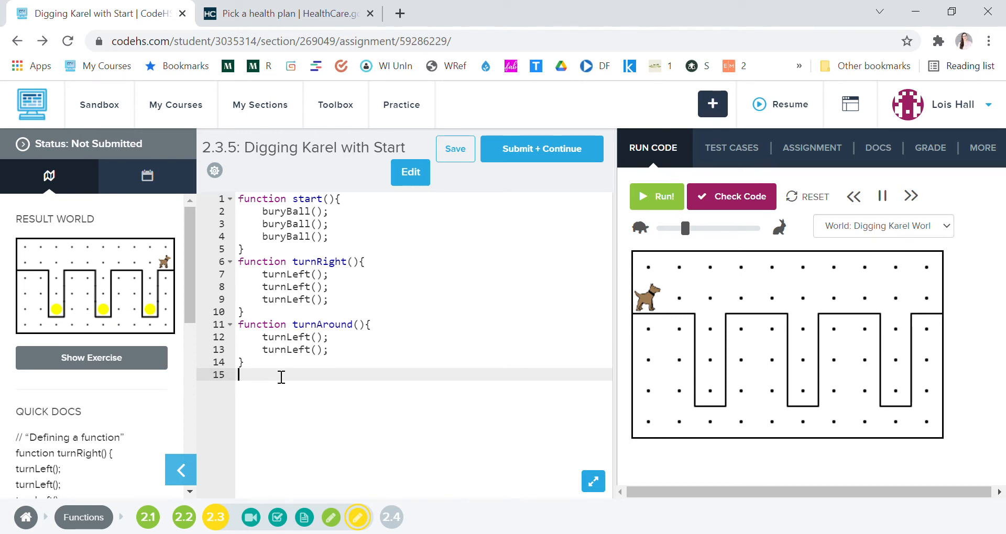
Define a buryBall function header with braces.
type("functi")
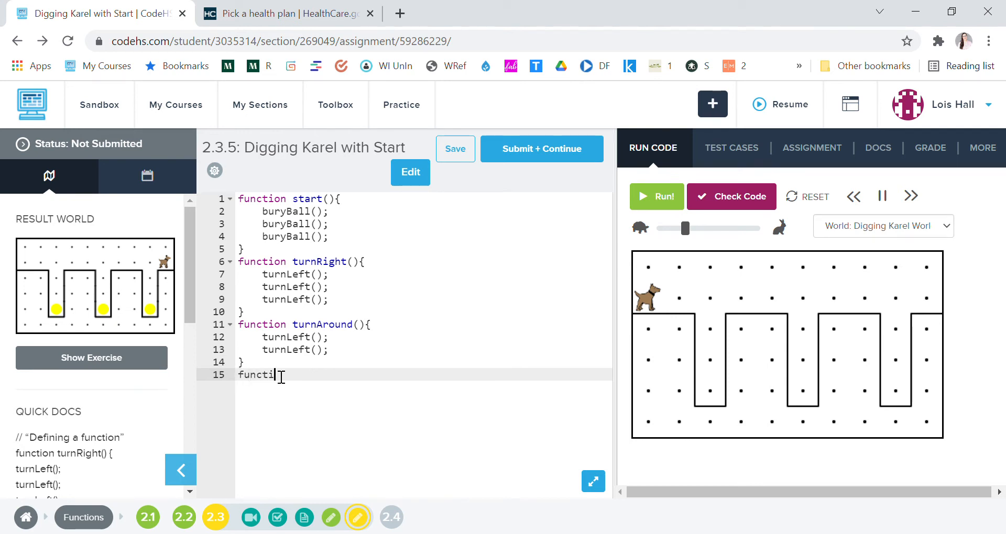
type("on")
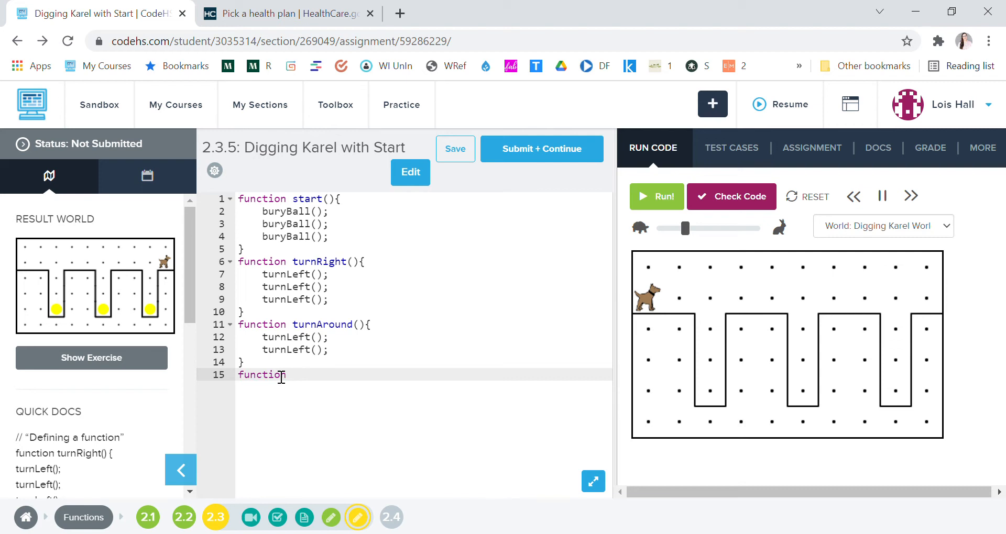
type("buryB")
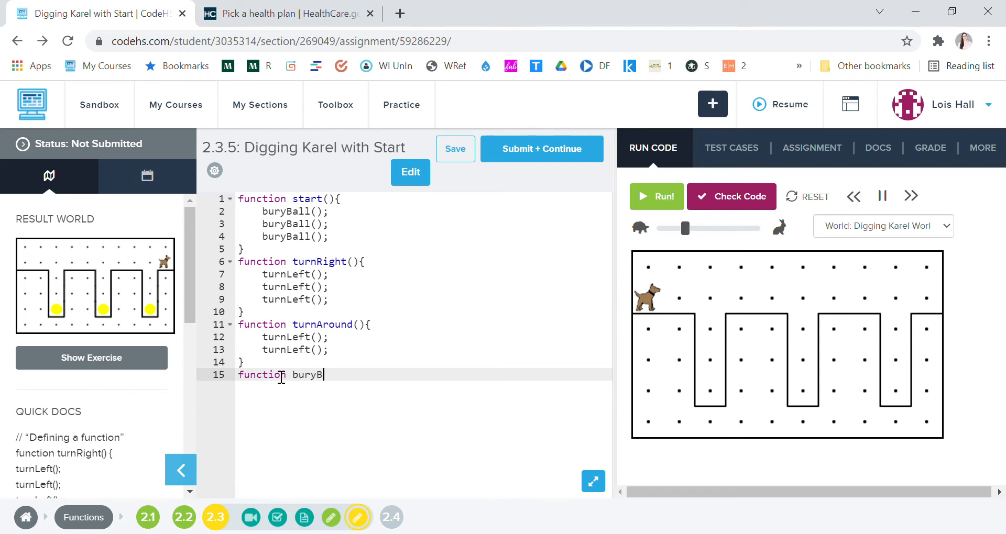
type("all()")
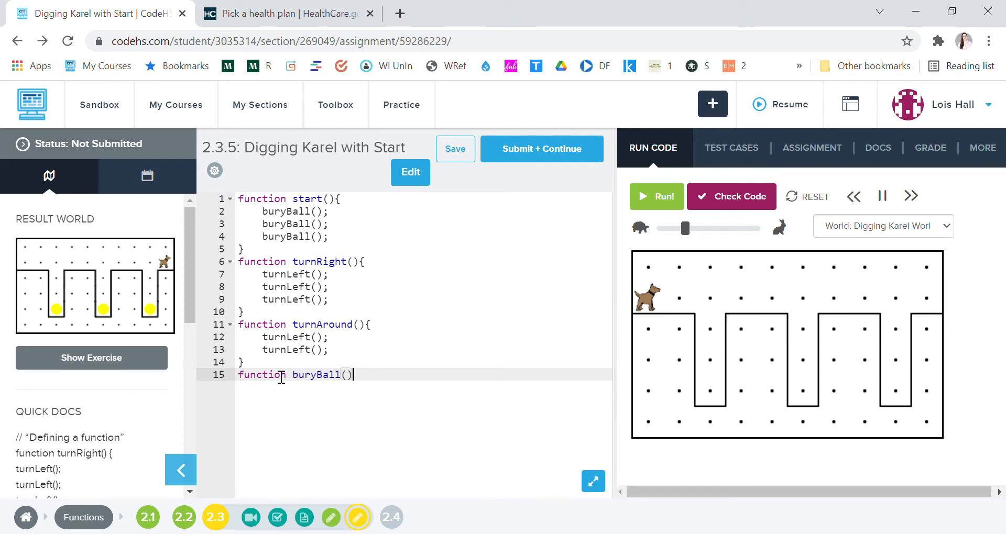
type("{}")
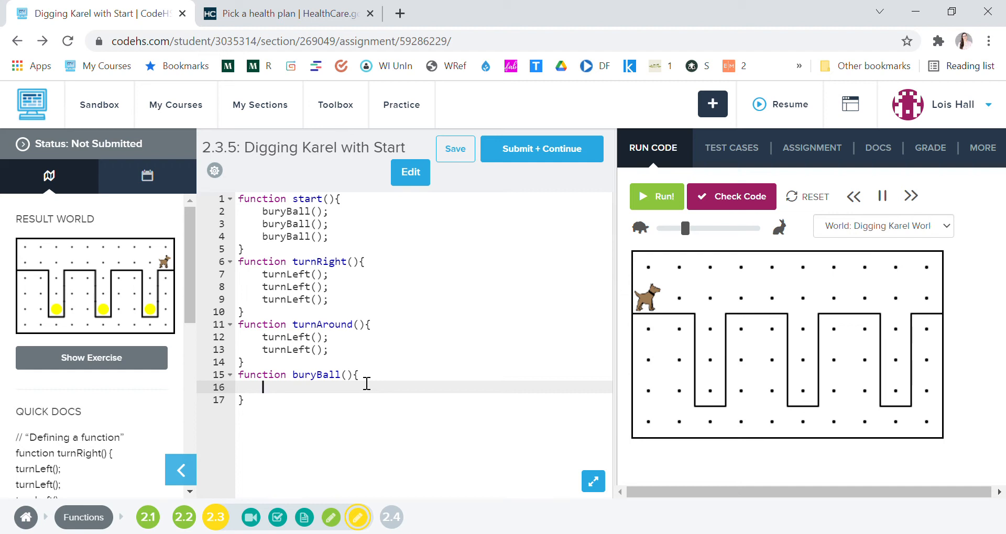
Begin buryBall with move(); move(); turnRight();.
type("move(")
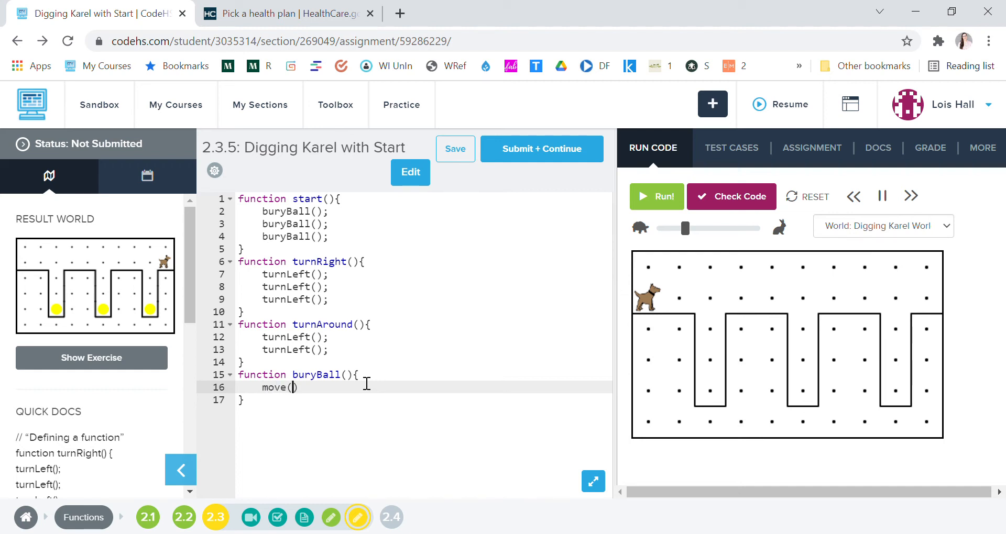
type(");")
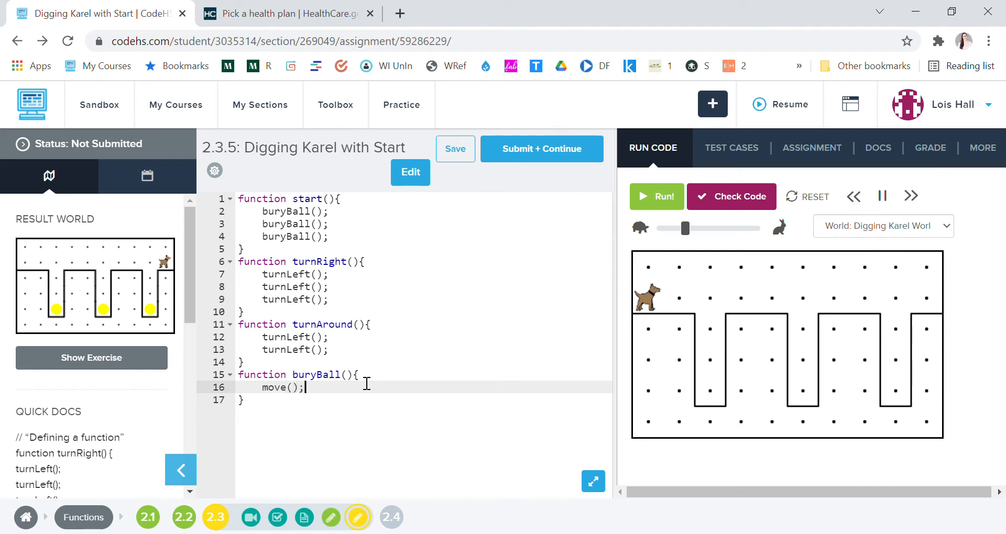
type("move()")
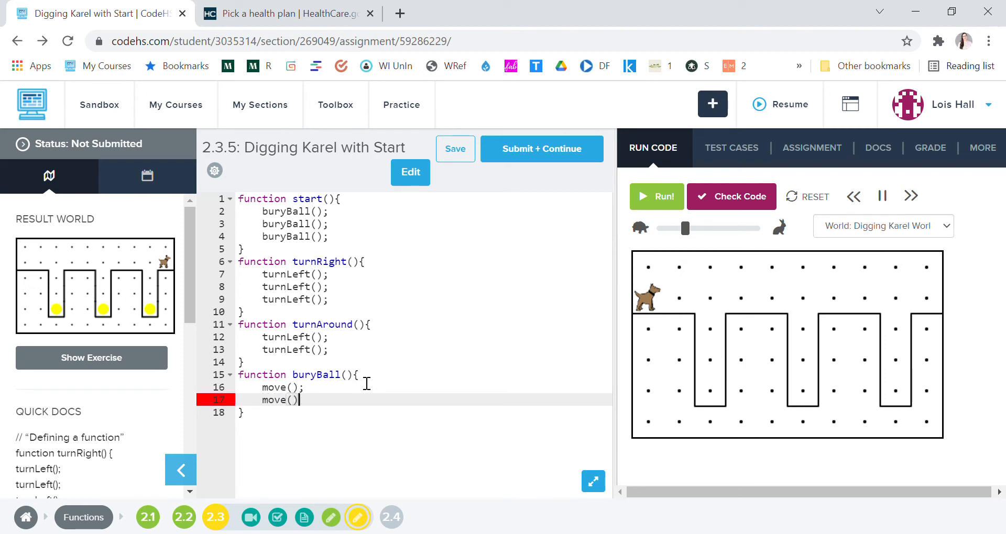
type(";")
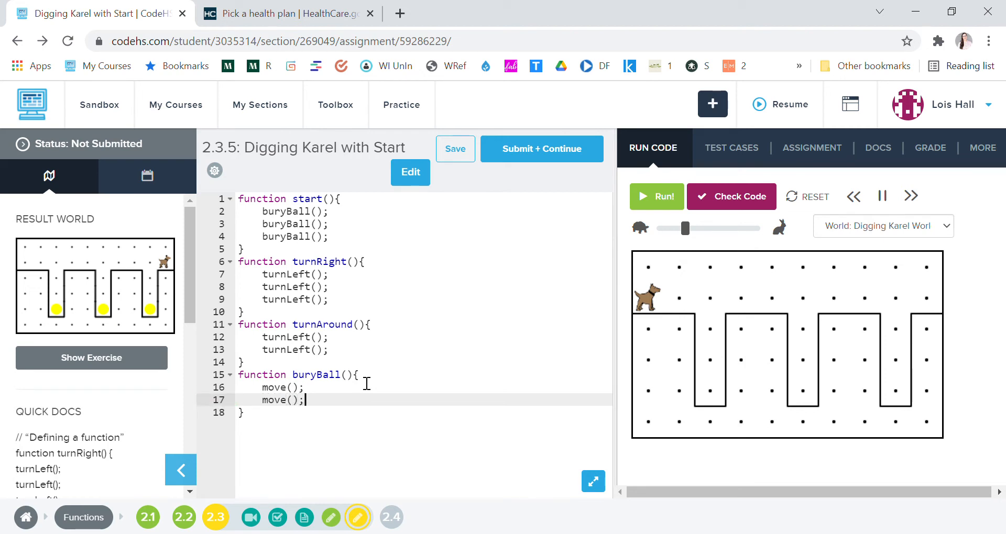
type("t")
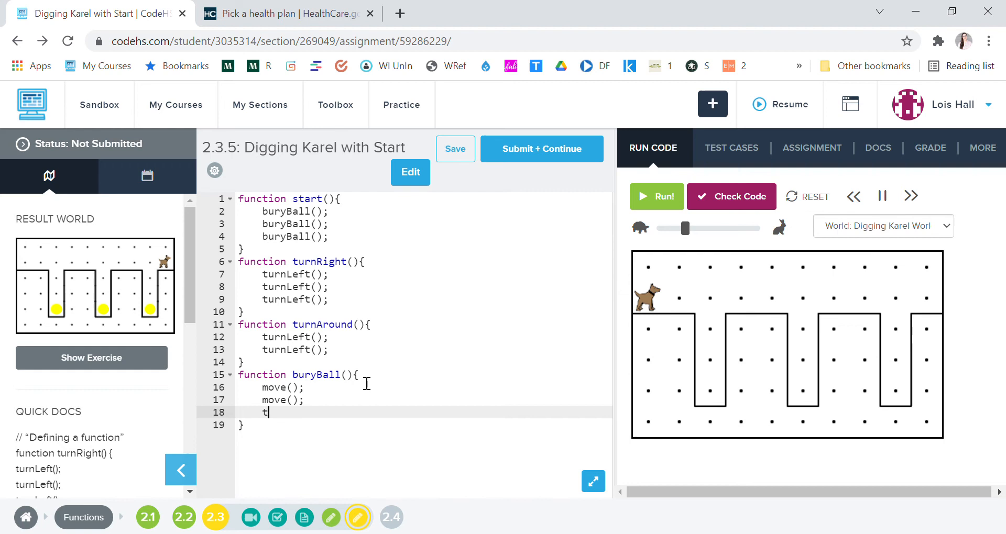
type("urnRight(")
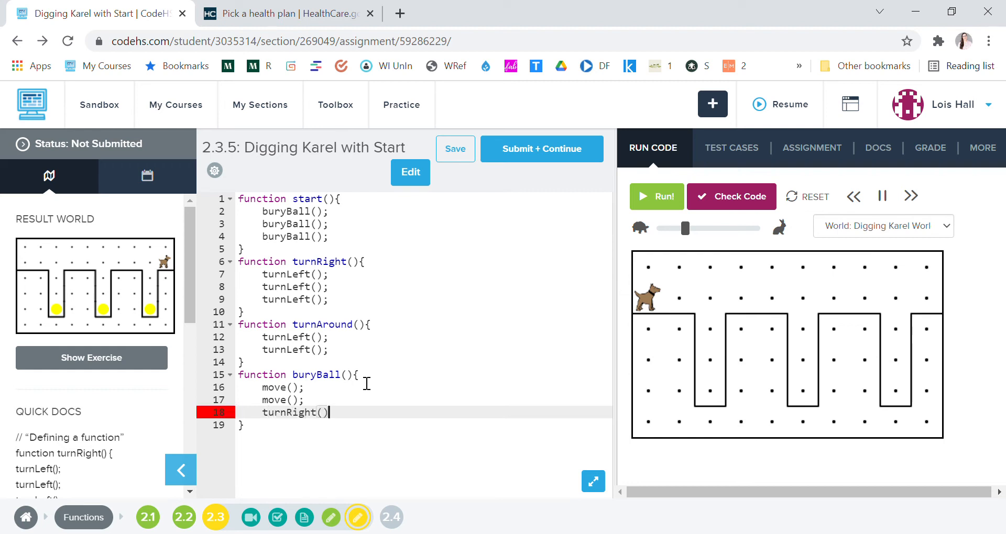
type(";")
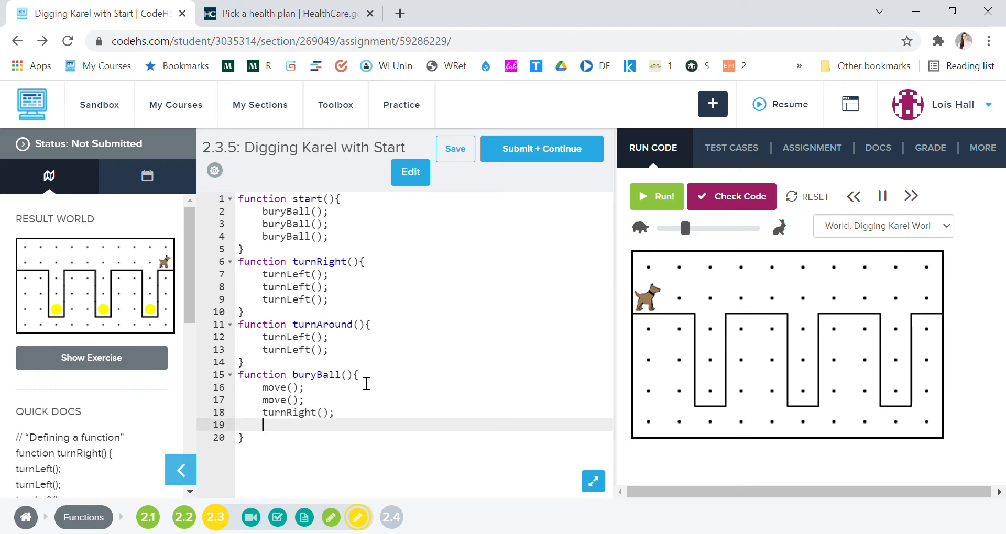
Add three move(); calls so Karel descends into the hole.
type("mo")
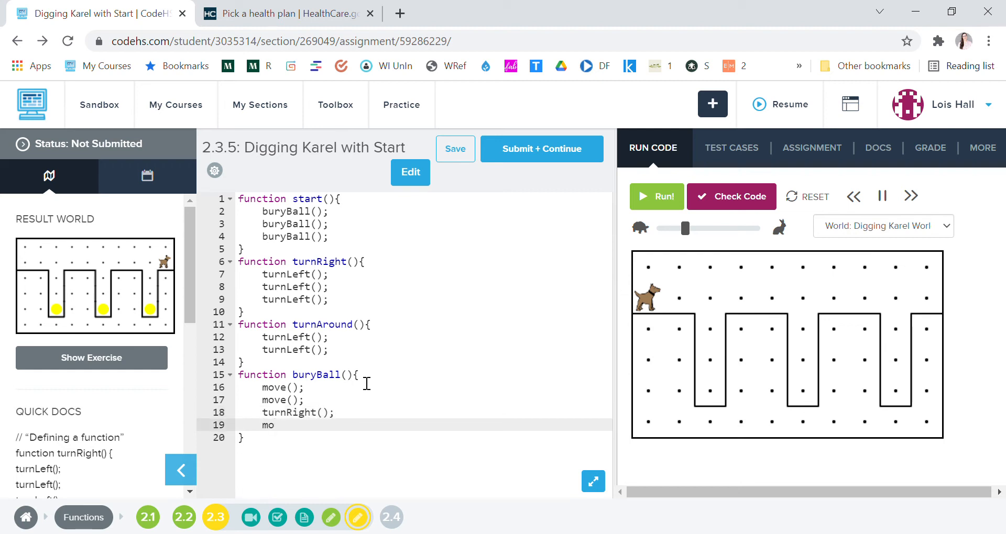
type("ve()'")
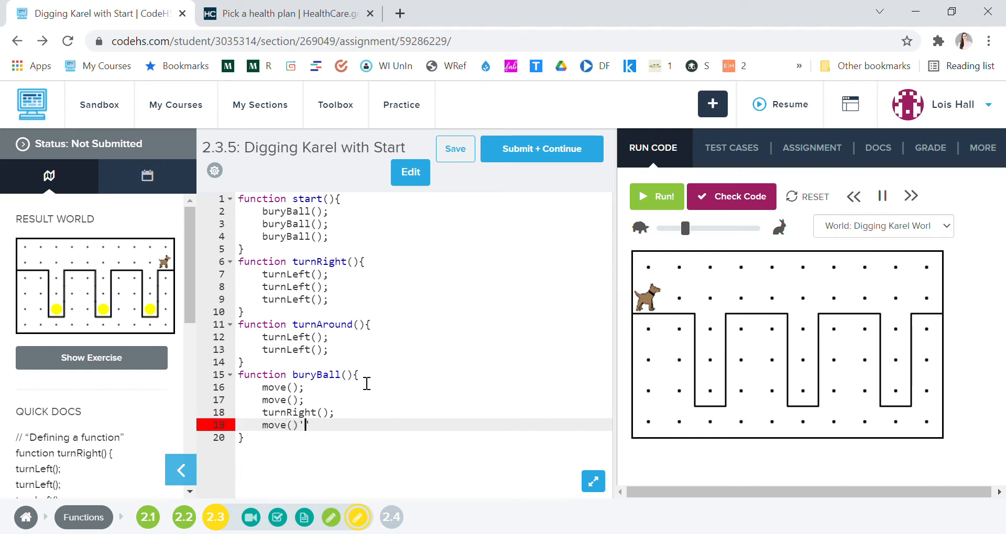
type(";")
type("mov")
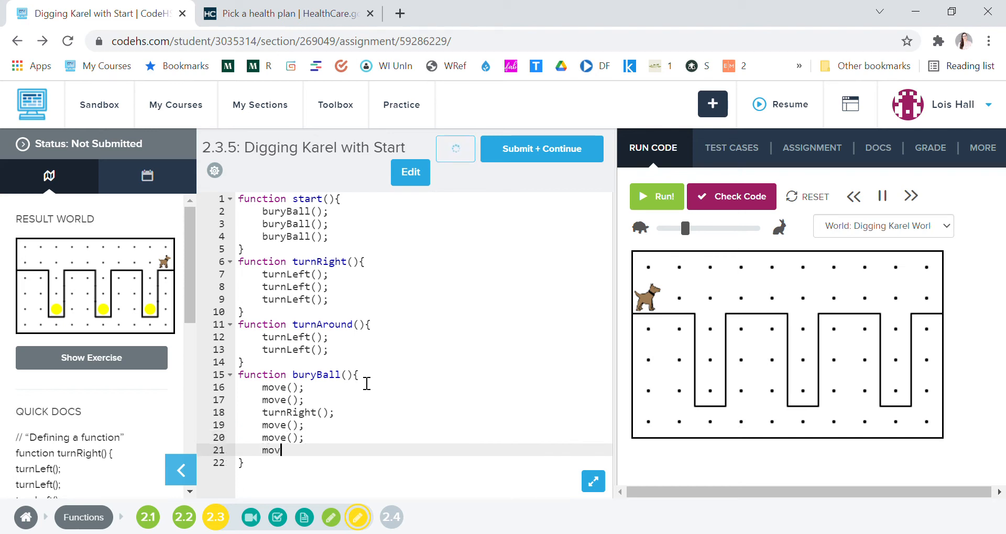
type("e();")
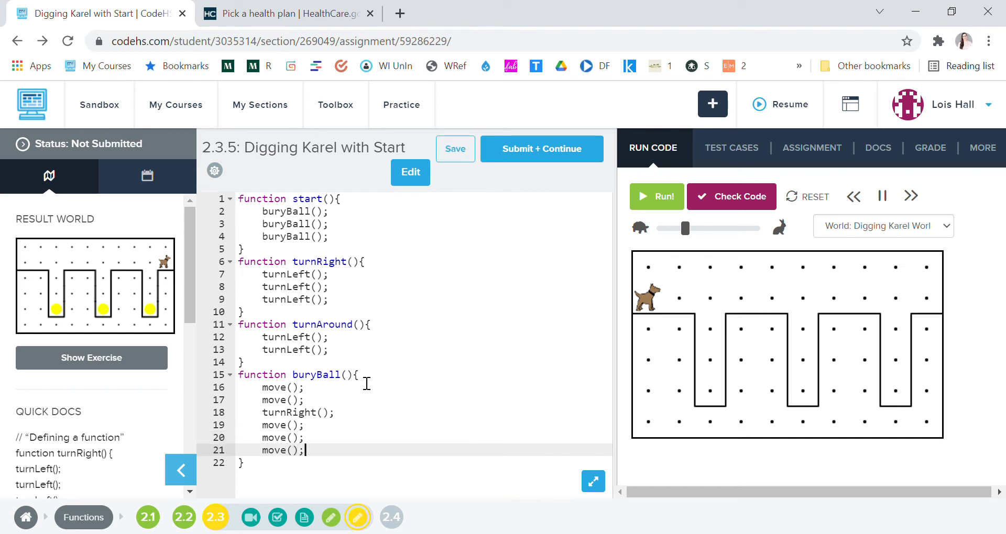
Continue buryBall with putBall(); turnAround(); and the move(); calls to climb out.
type("put")
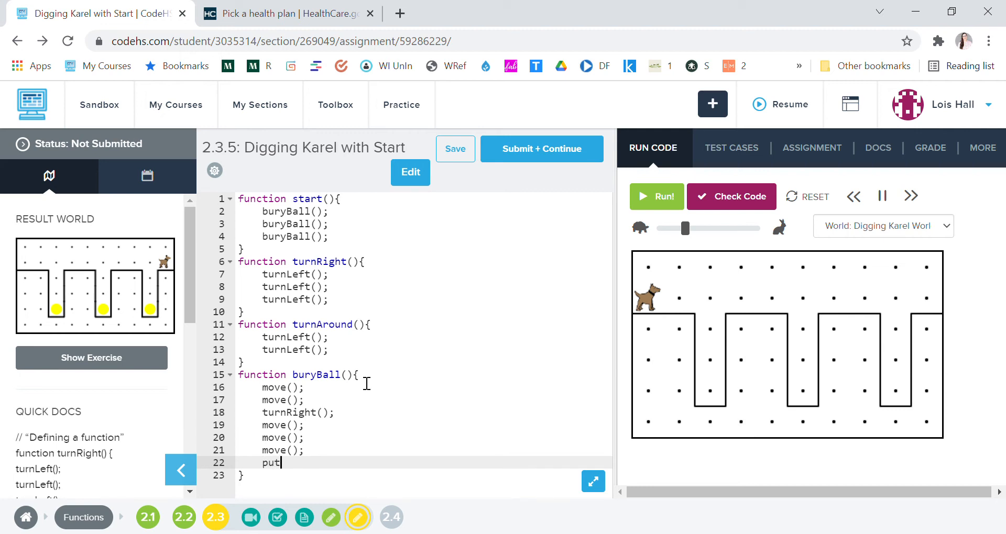
type("Ball();")
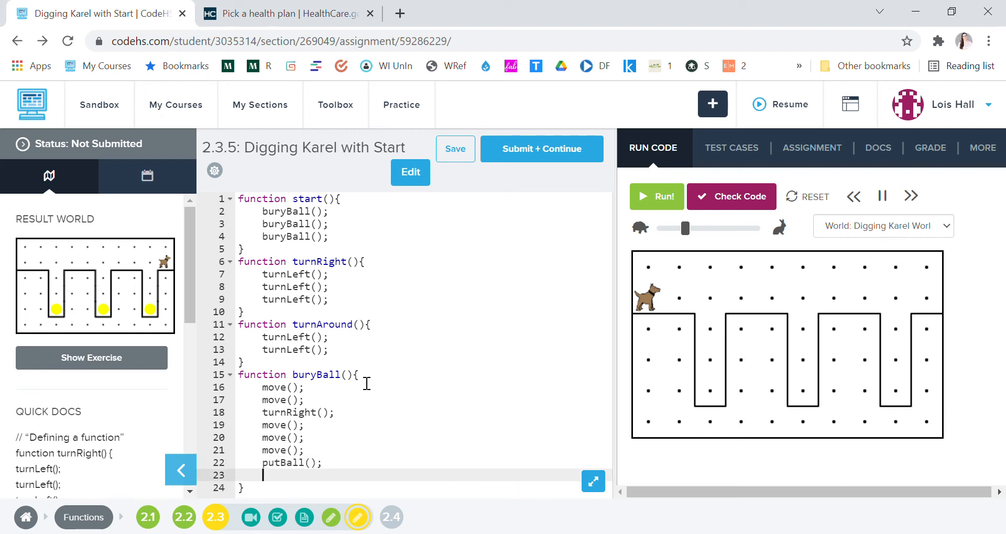
type("turnArou")
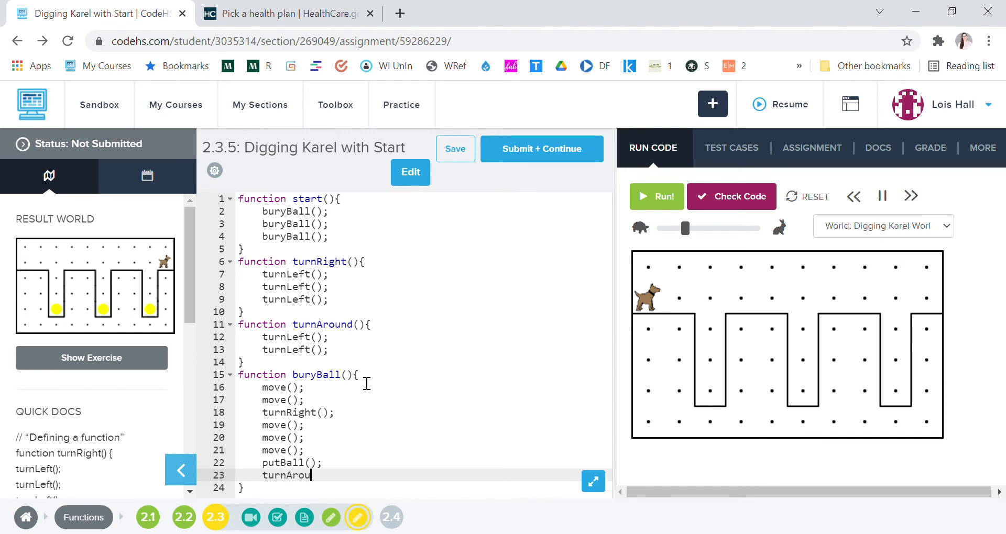
type("nd():")
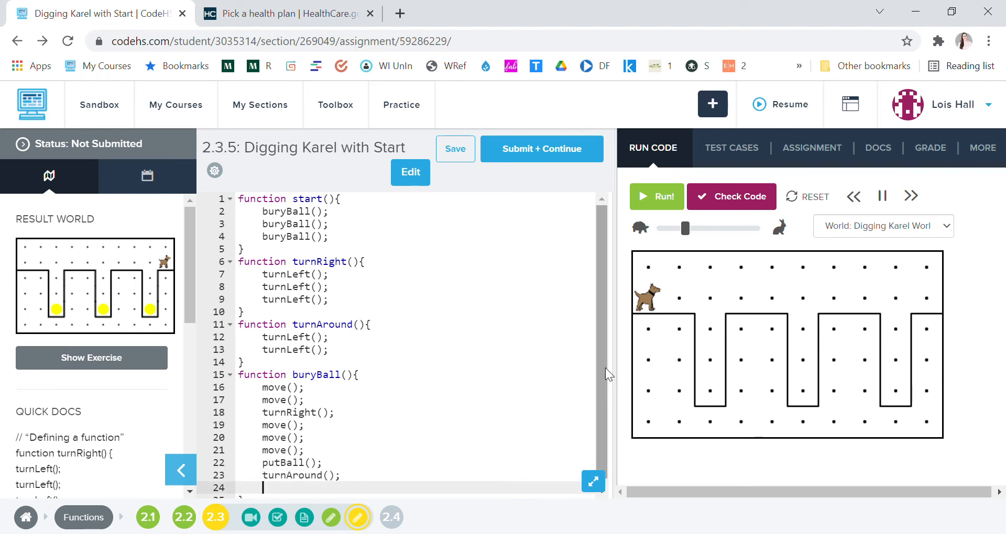
type("move")
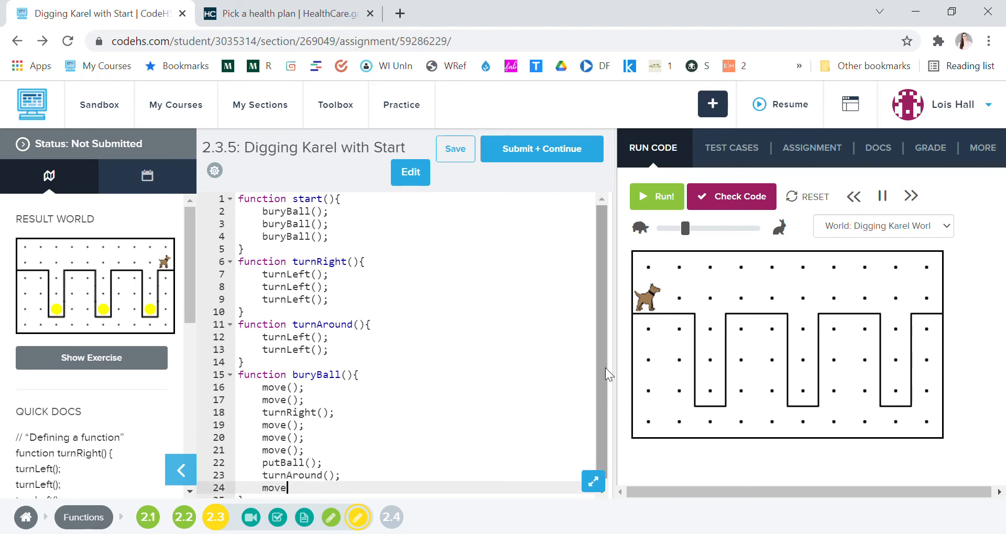
type("():")
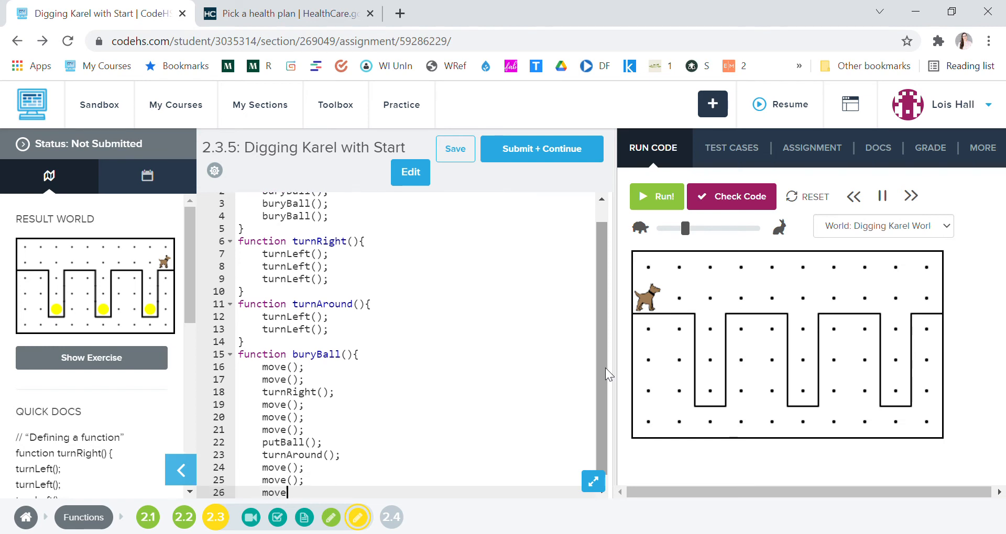
type("();")
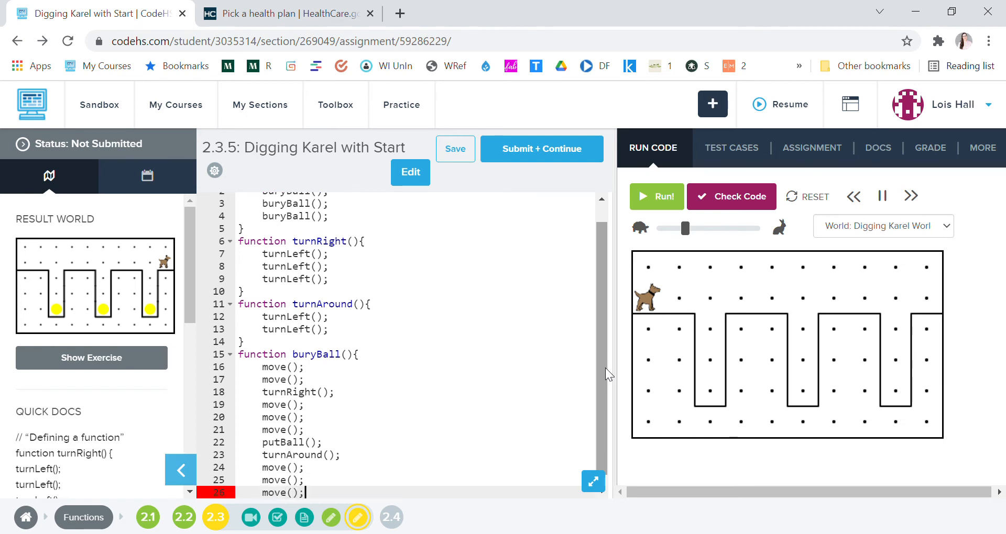
Finish buryBall with turnRight(); move(); and close the function.
type("t")
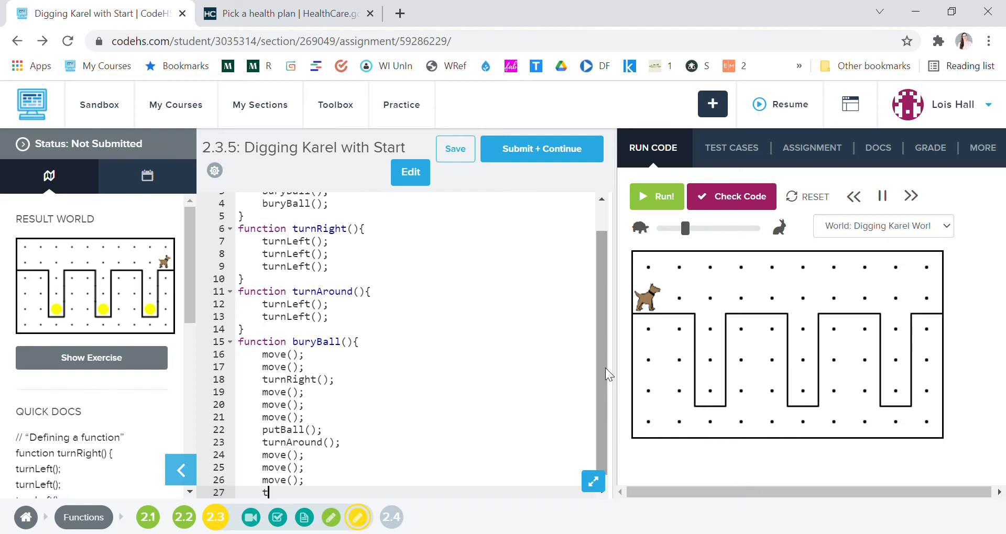
type("urnRi")
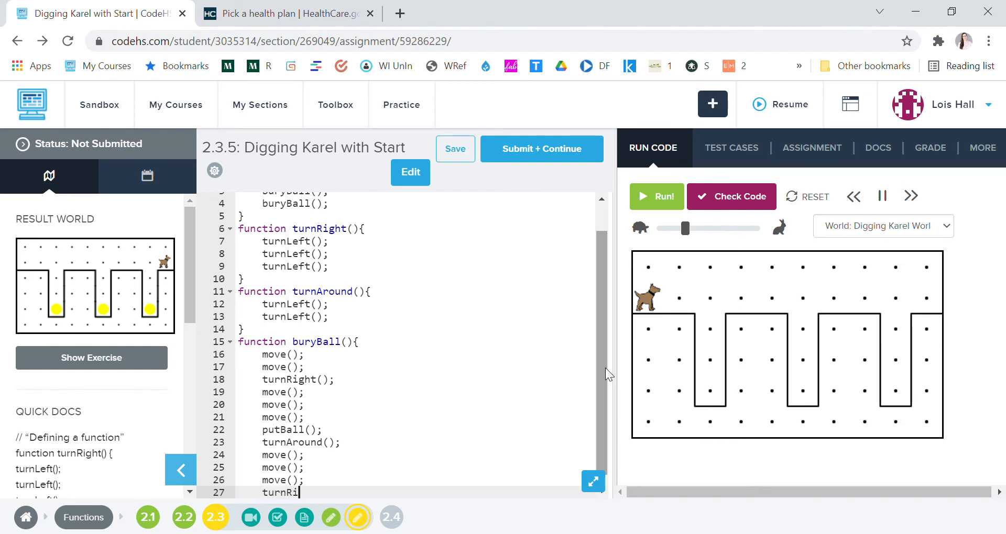
type("ght();")
type("move")
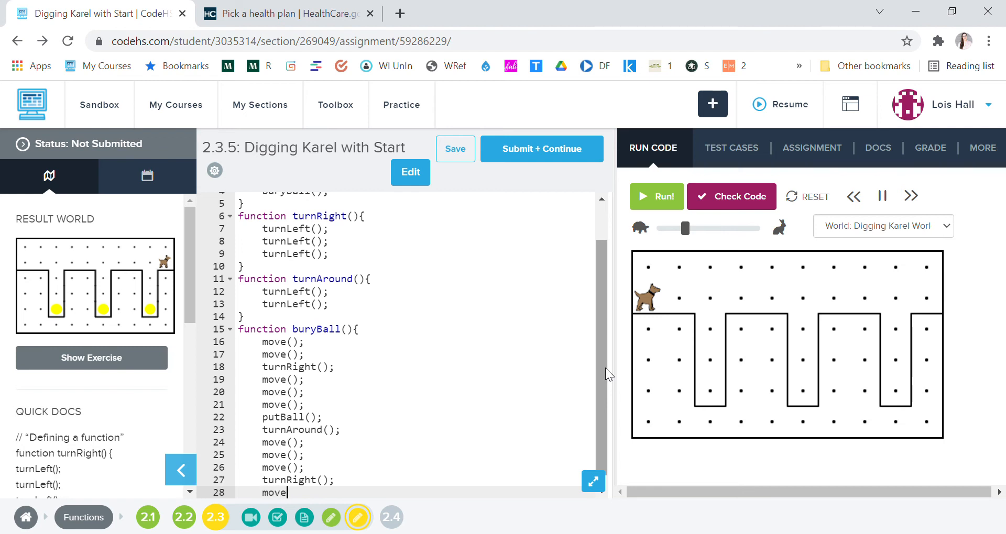
type(");")
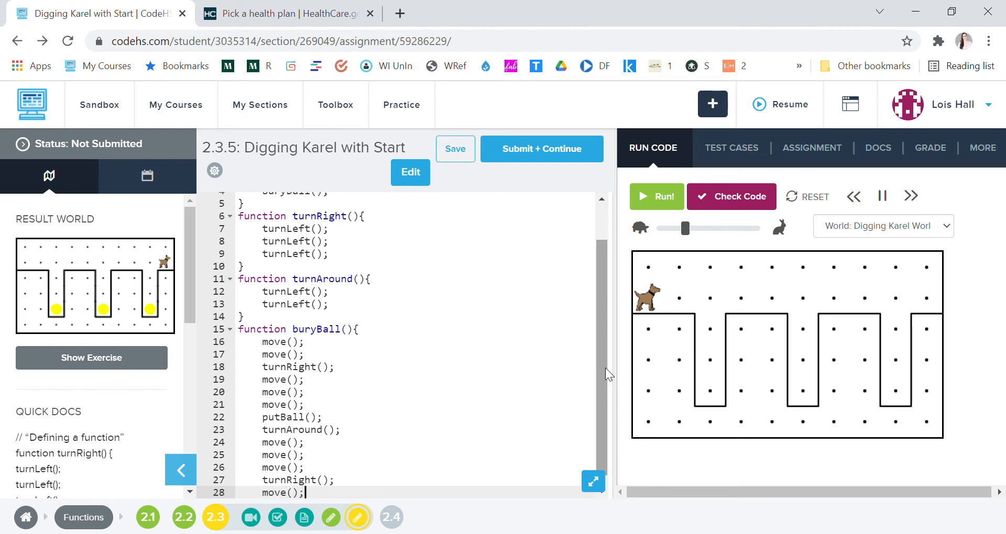
scroll("up", 3)
type("}")
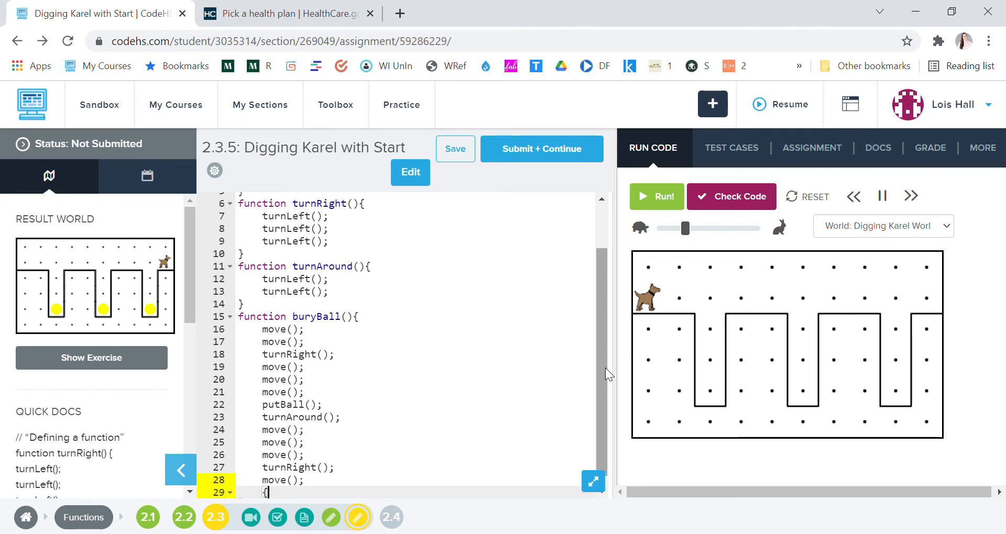
scroll("down", 3)
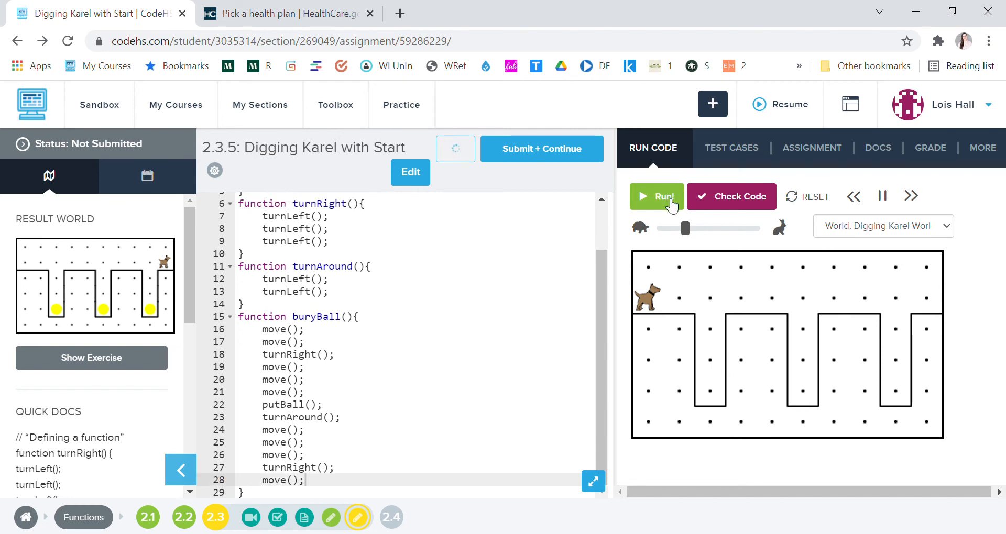
Run the program and continue through pauses until Karel buries all three balls.
left_click(656, 196)
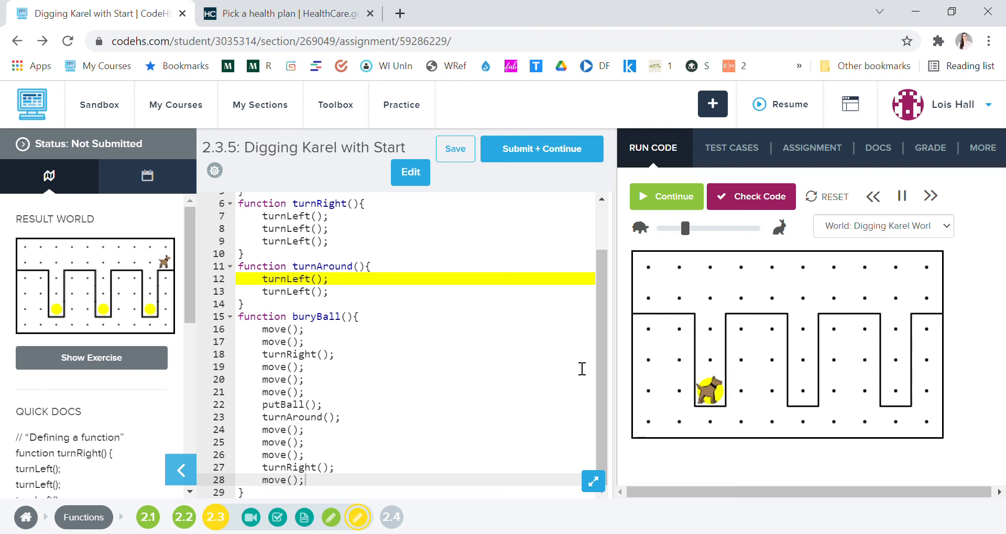
left_click(666, 196)
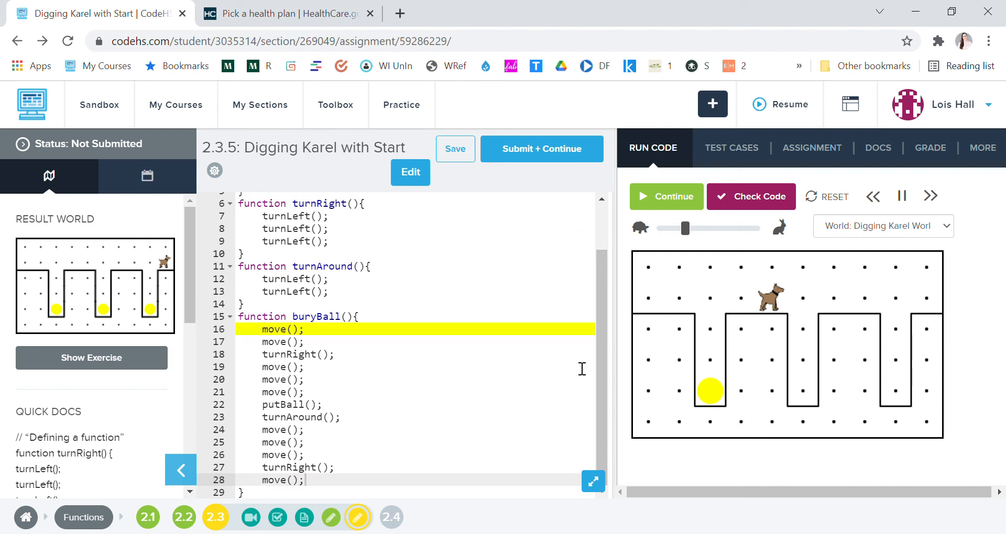
left_click(930, 197)
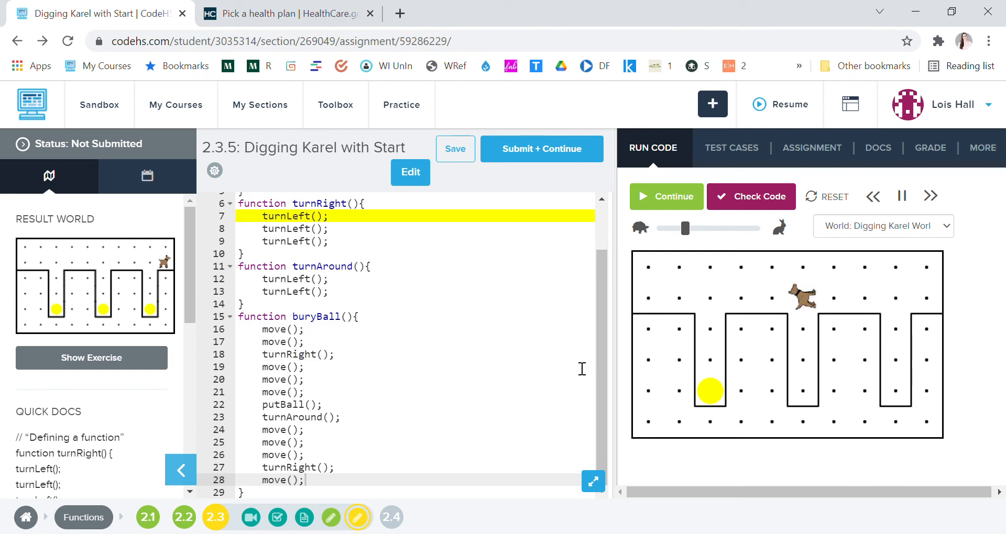
left_click(666, 197)
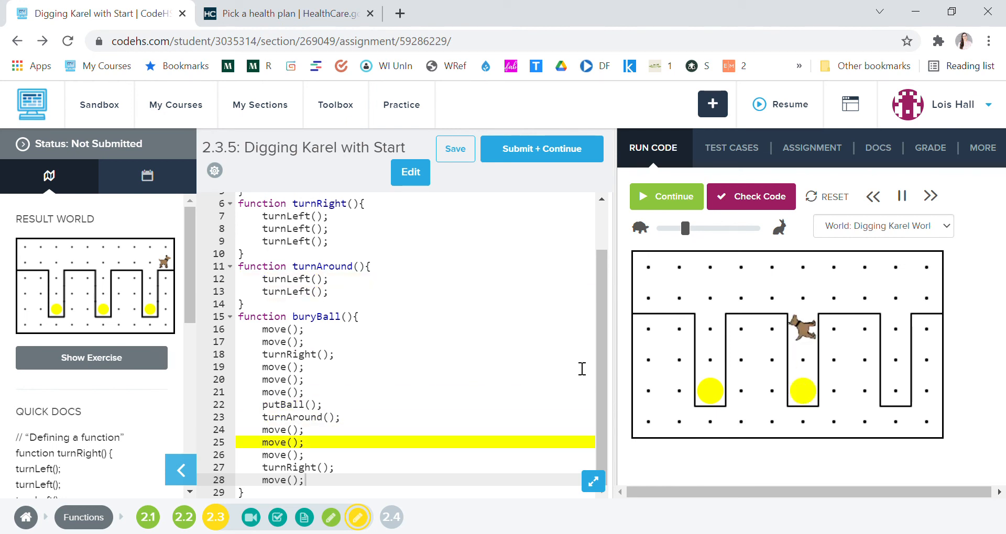
left_click(666, 197)
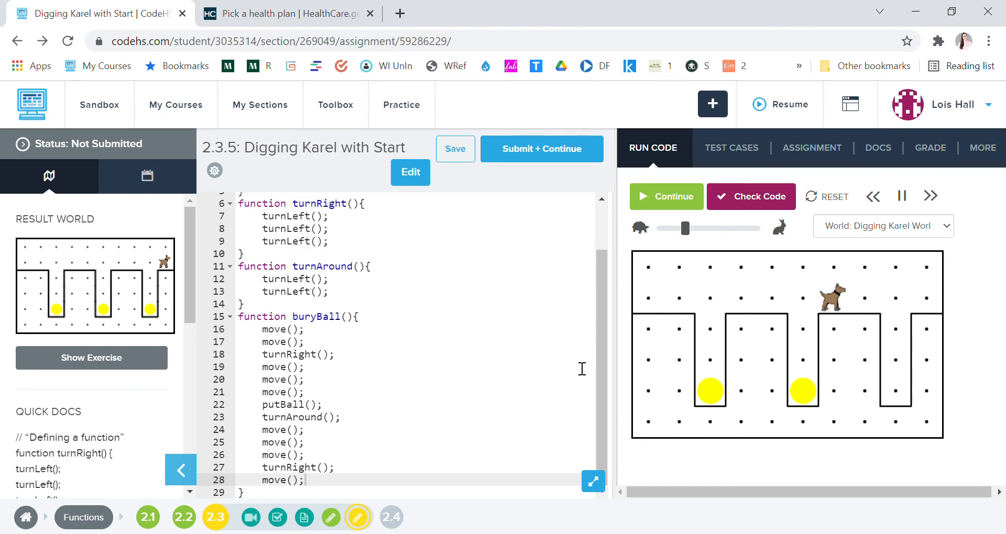
left_click(666, 196)
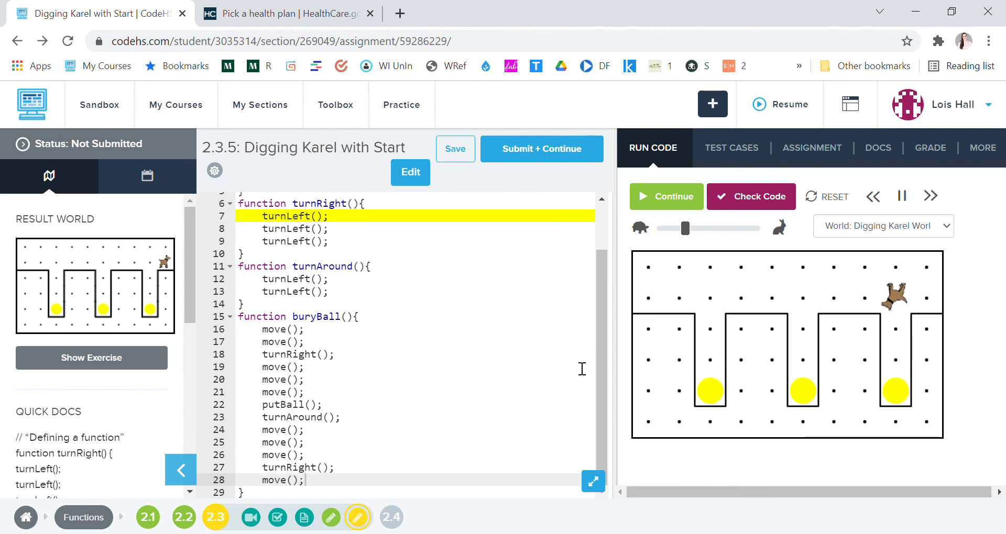
left_click(930, 196)
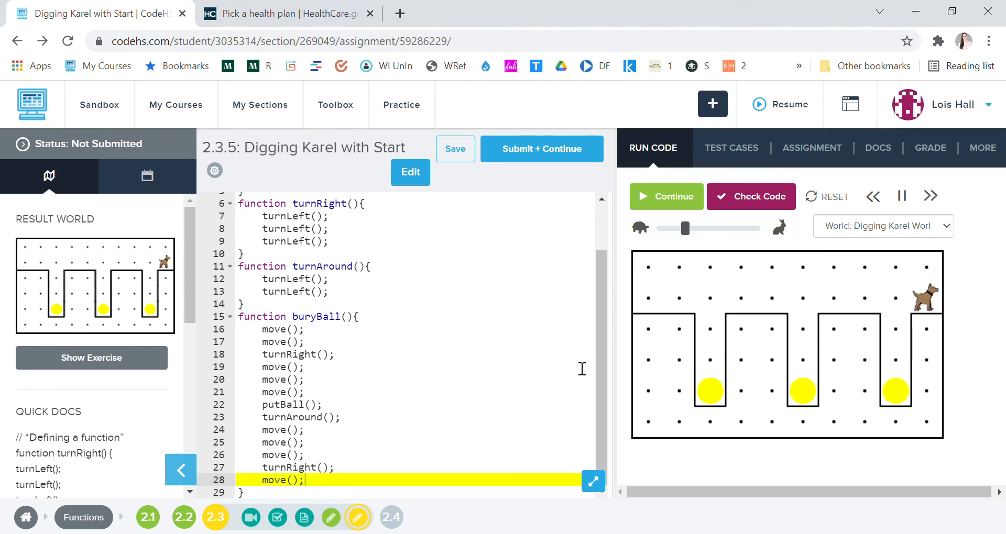
left_click(666, 196)
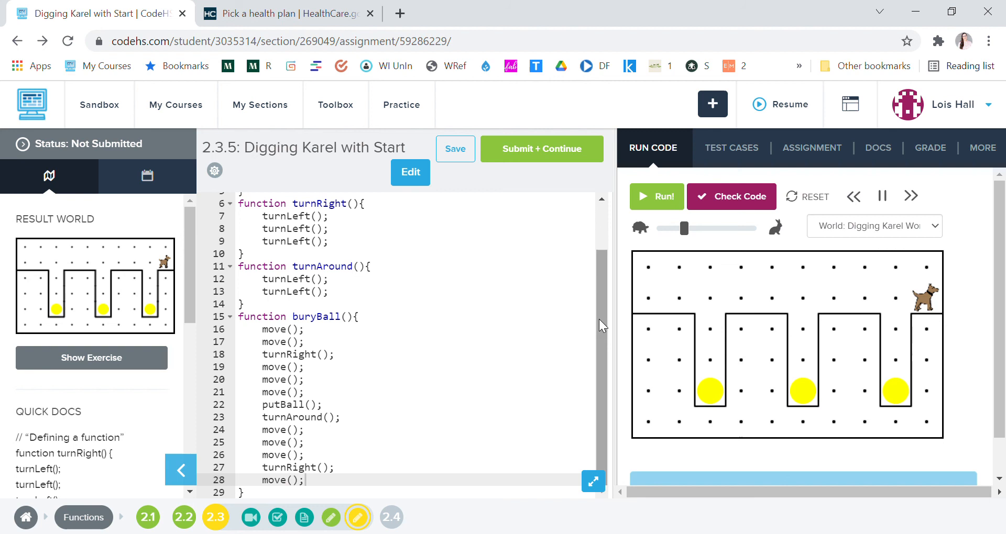
Add breakpoints on the start and buryBall definition lines in the gutter.
scroll("up", 3)
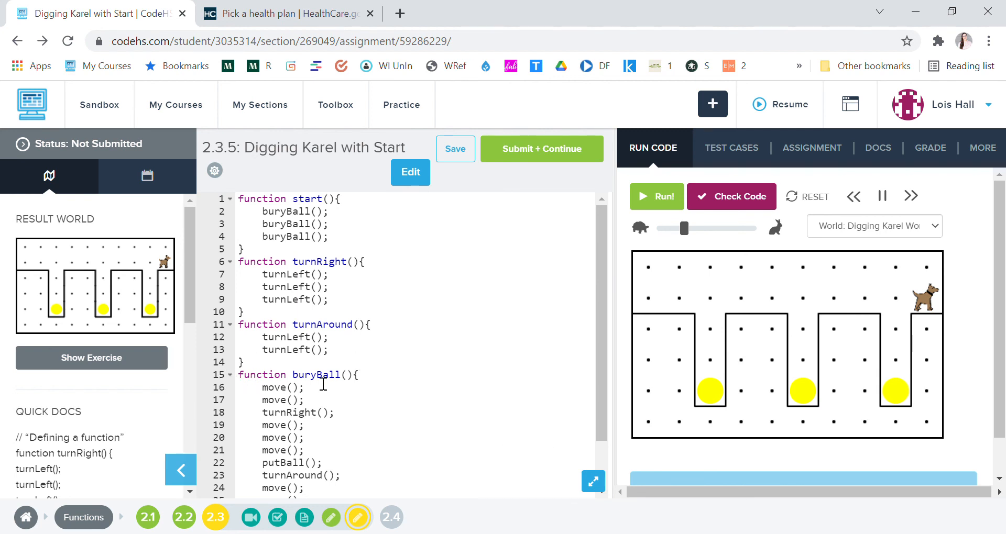
mouse_move(560, 272)
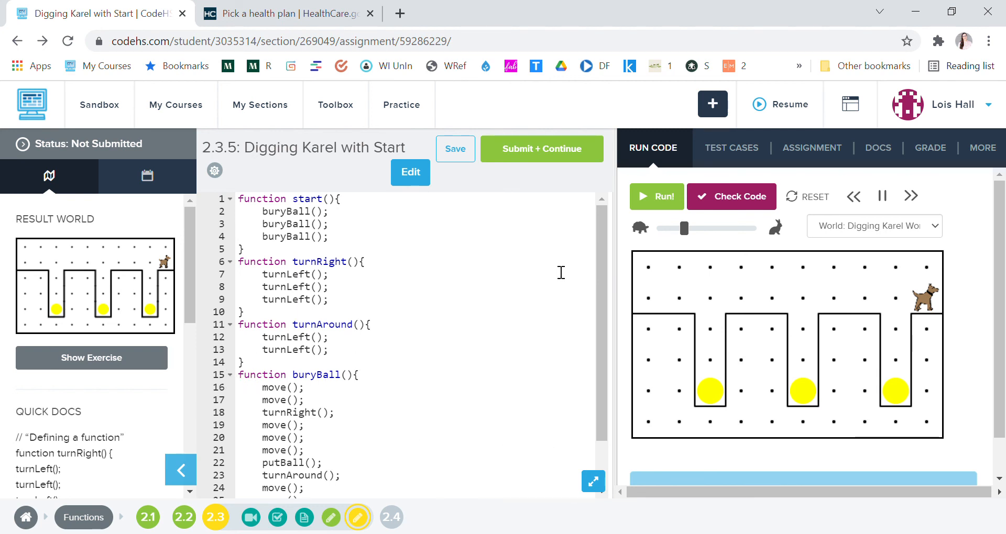
mouse_move(223, 287)
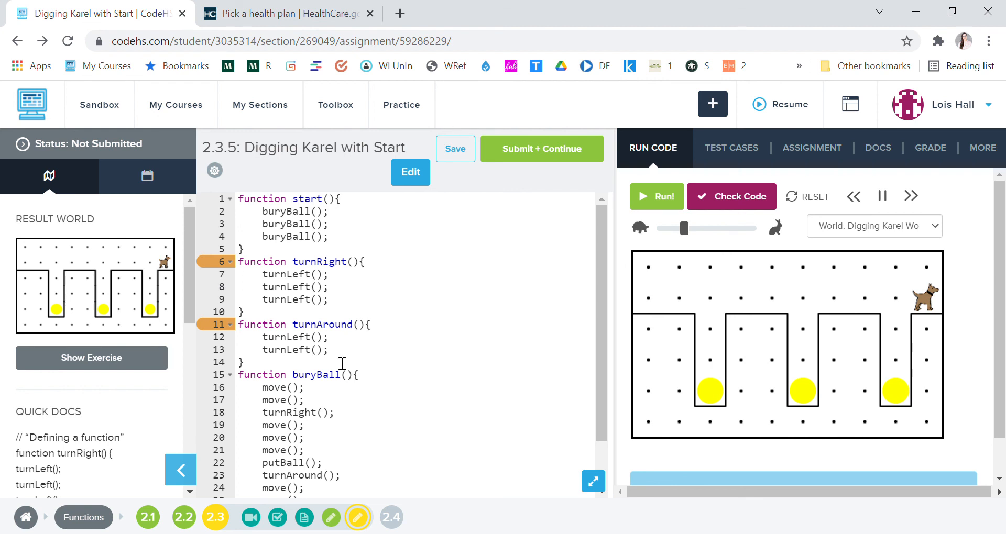
mouse_move(224, 309)
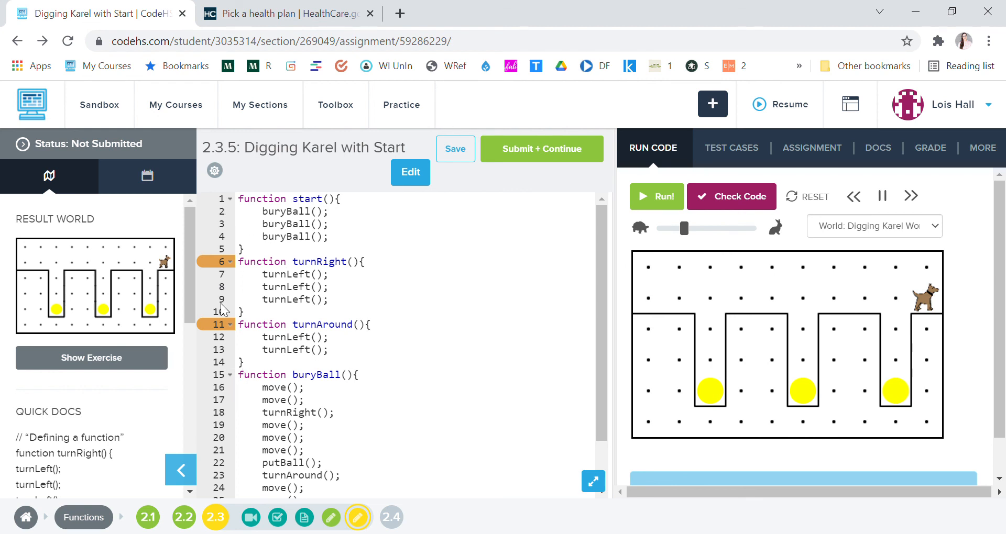
left_click(455, 148)
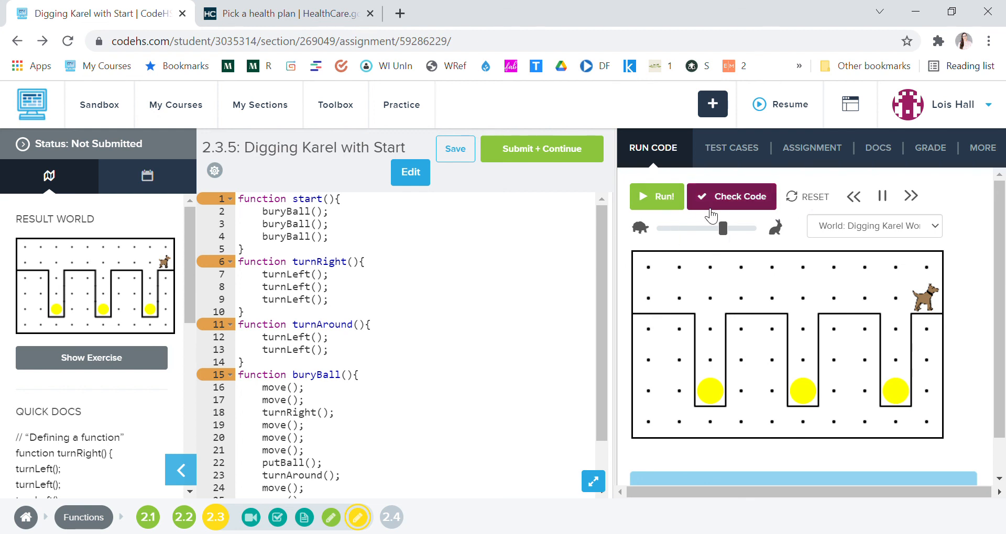
mouse_move(789, 181)
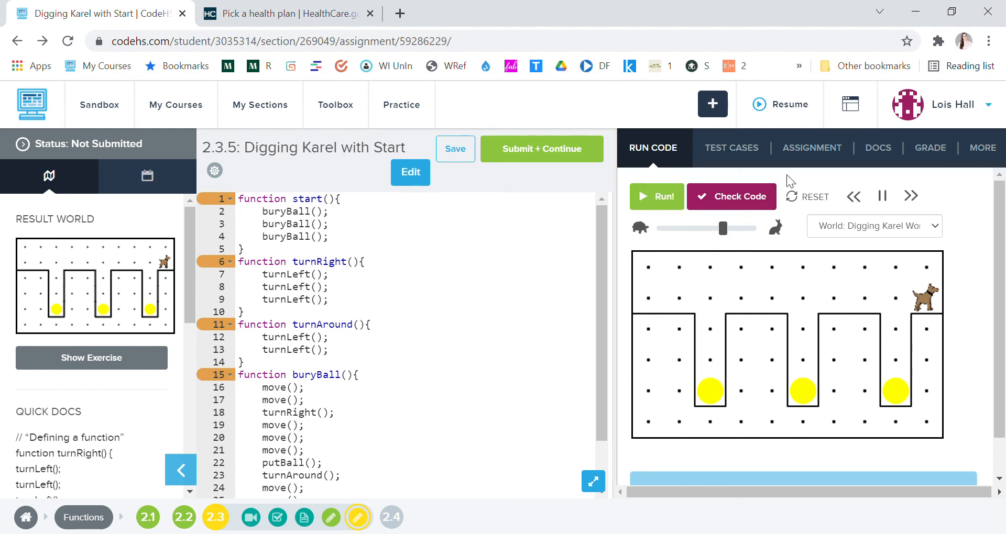
Run in debug and continue past each breakpoint until Karel finishes all three holes.
left_click(656, 197)
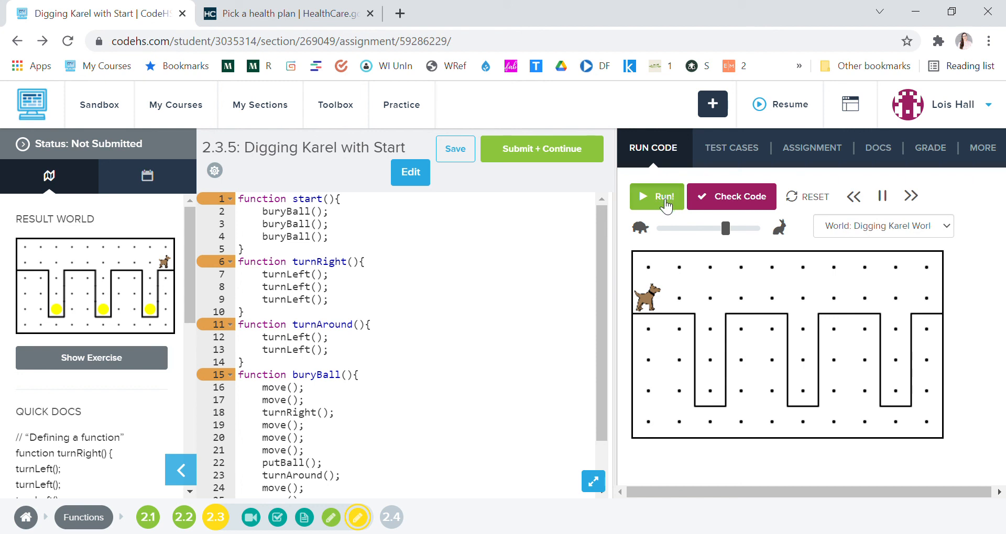
left_click(665, 197)
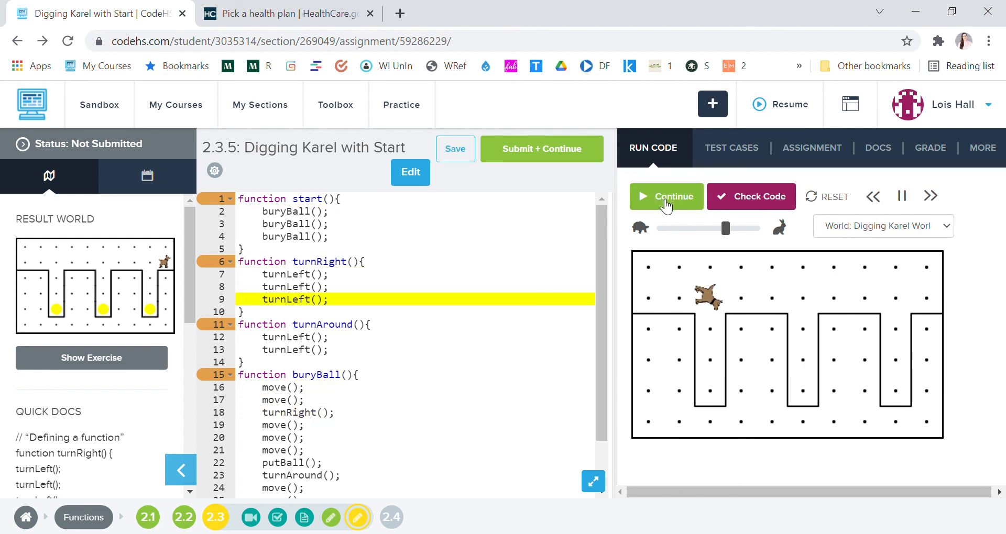
left_click(666, 197)
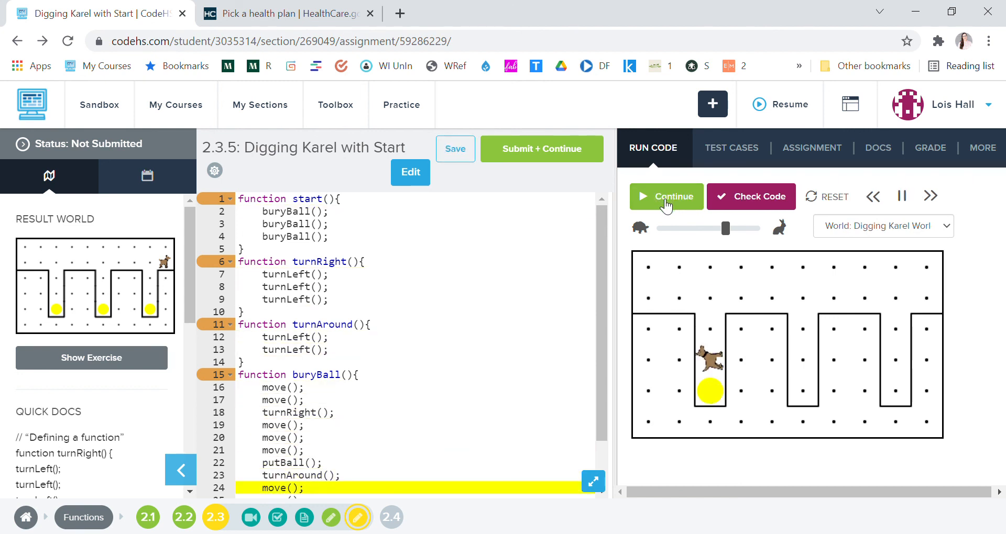
left_click(665, 197)
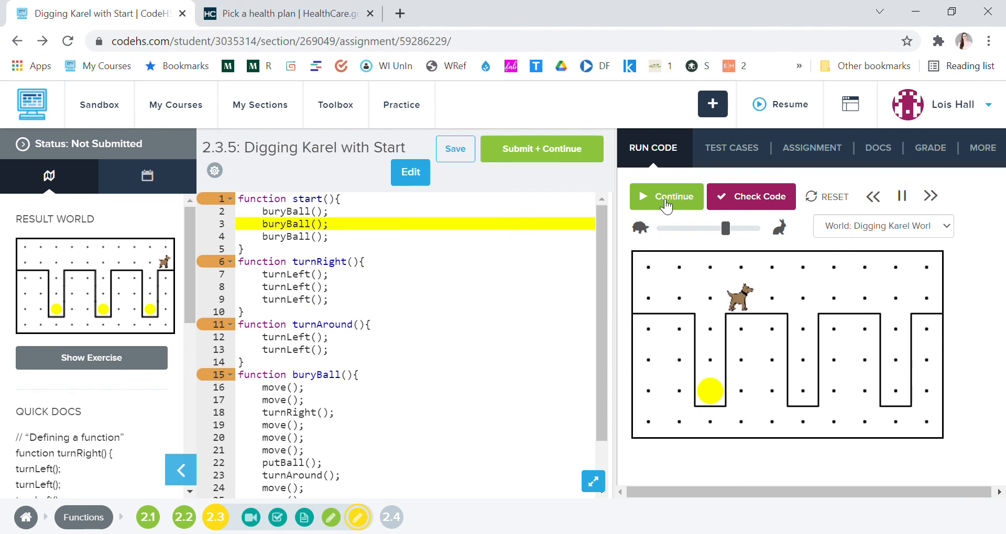
left_click(666, 196)
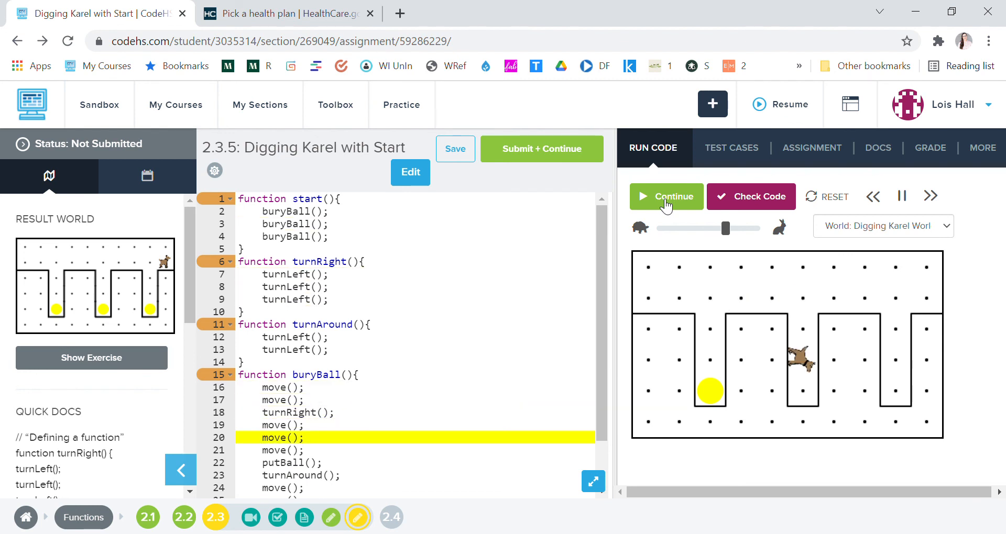
left_click(666, 196)
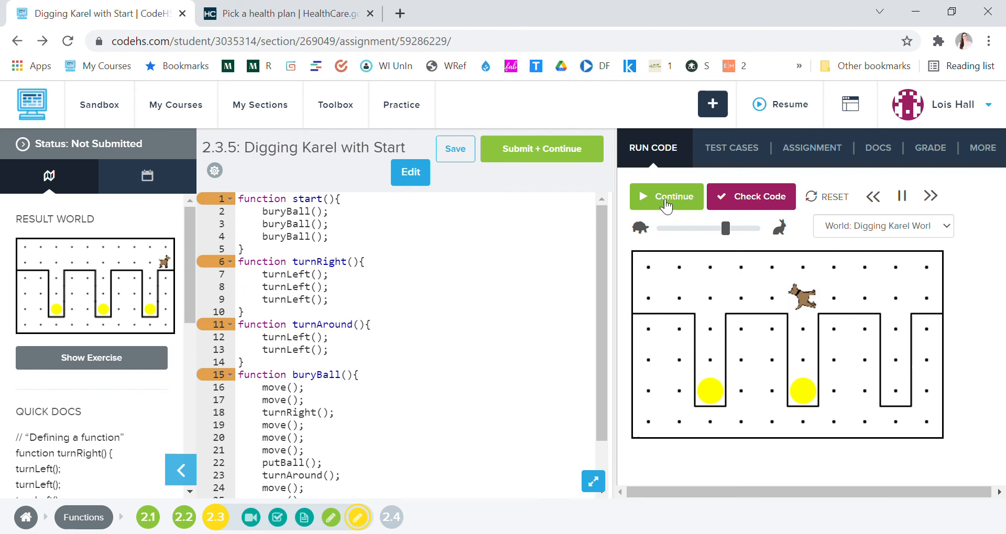
left_click(666, 197)
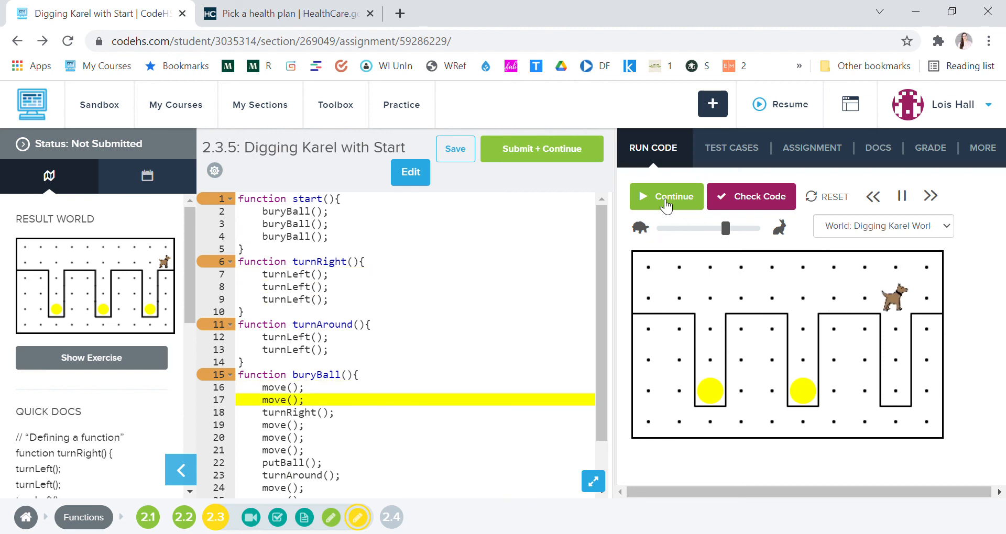
left_click(667, 197)
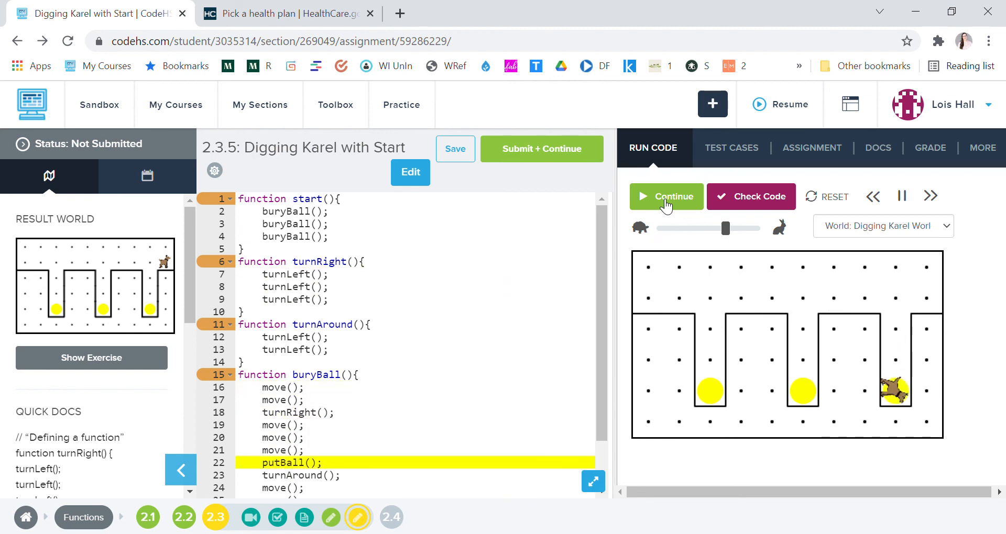
left_click(665, 197)
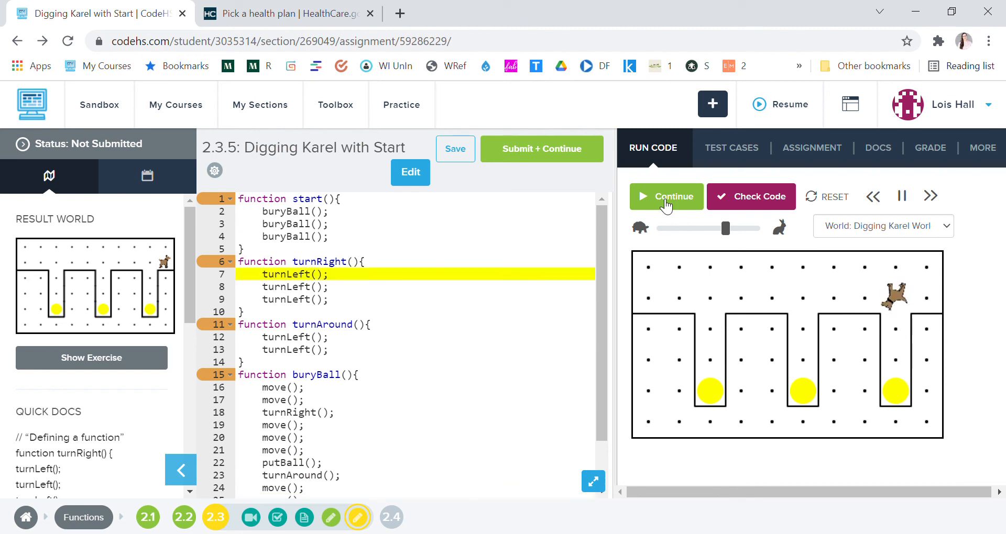
left_click(666, 197)
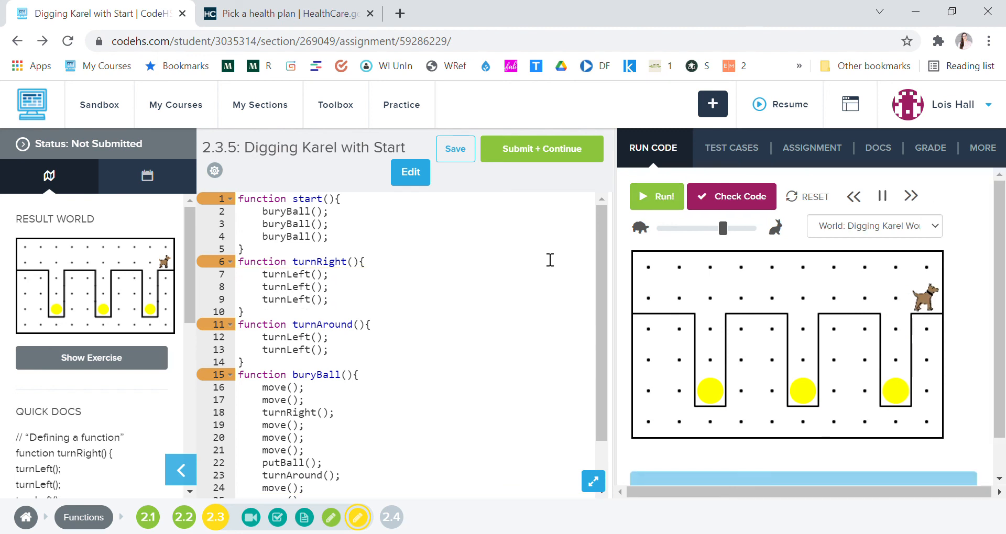
scroll("down", 3)
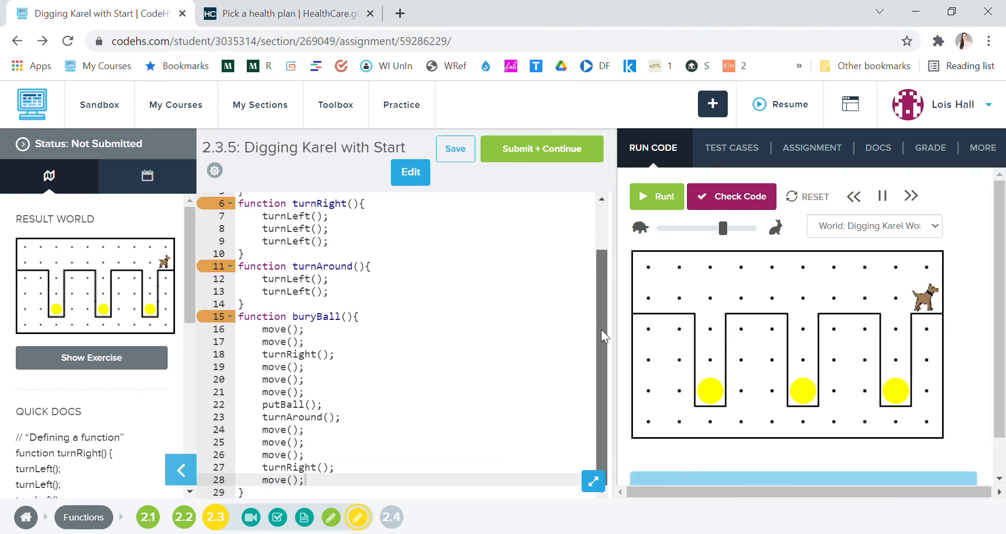
mouse_move(502, 387)
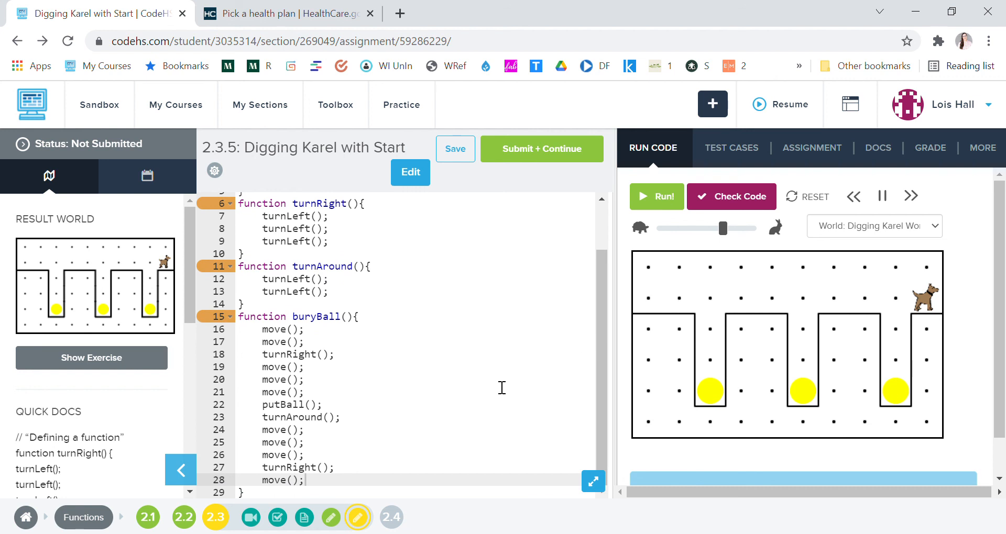
mouse_move(592, 352)
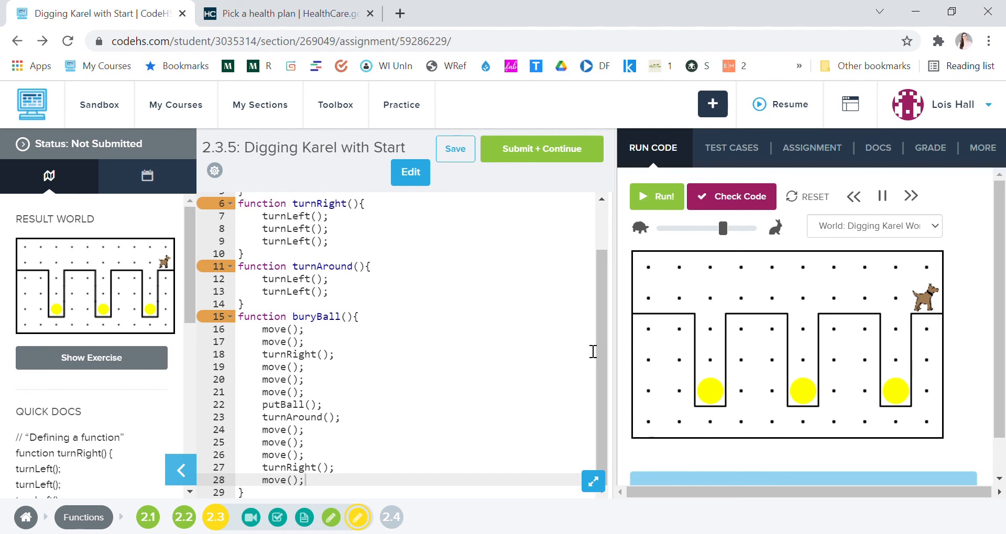
scroll("up", 3)
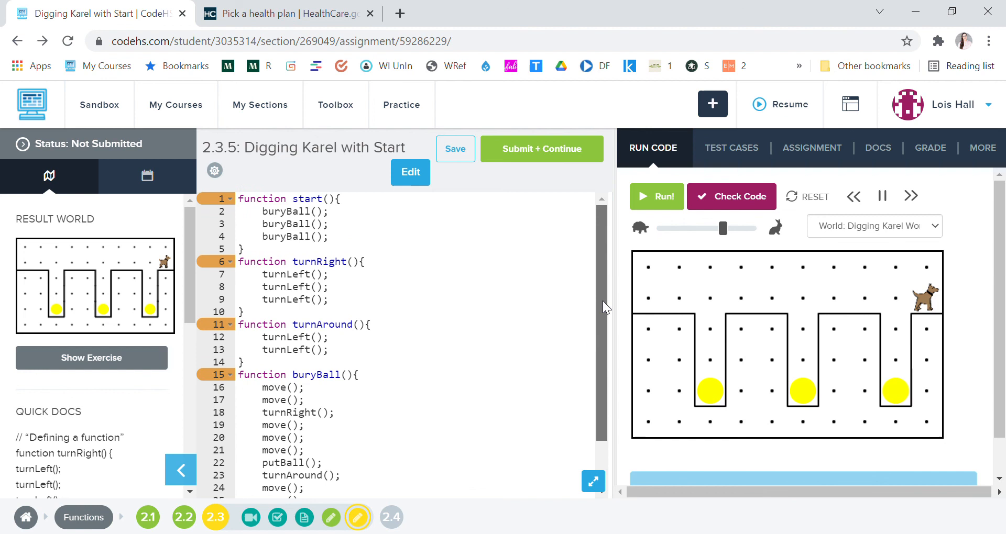
scroll("down", 3)
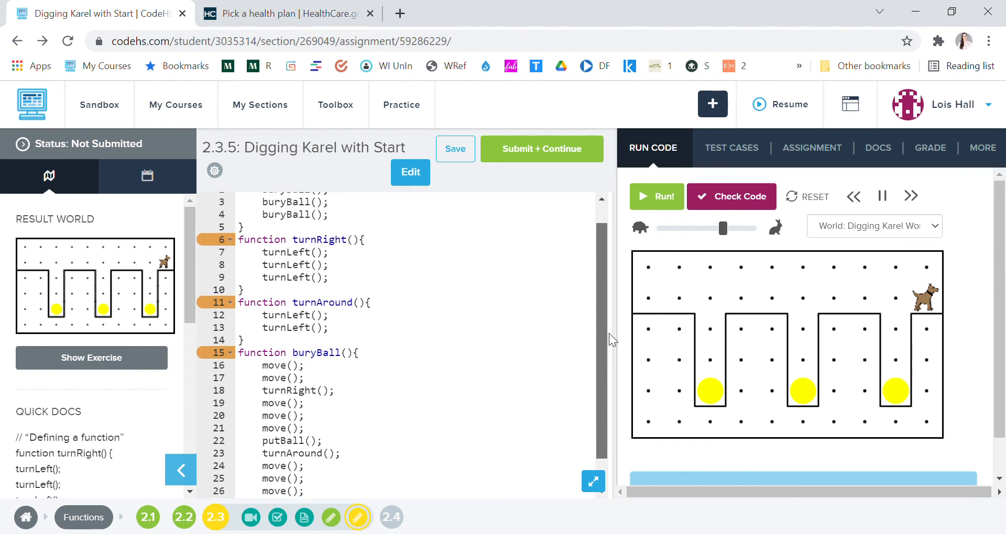
scroll("down", 3)
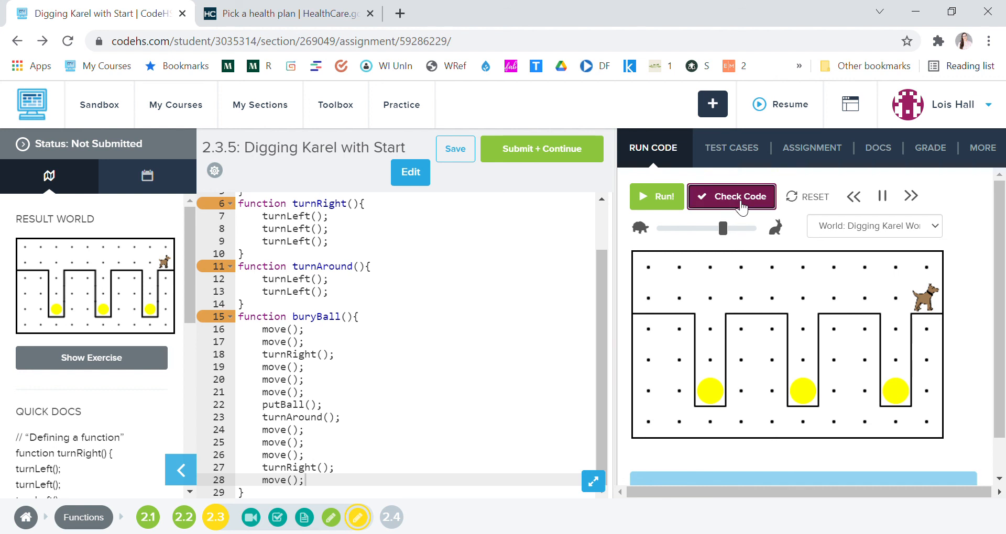
Check the code so the functionality test and four style tests show passing.
left_click(731, 148)
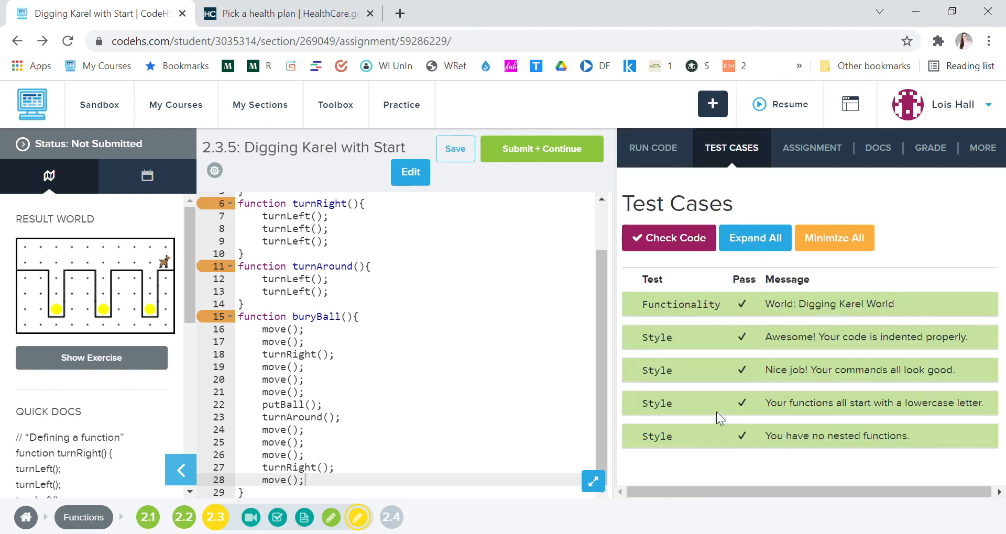
mouse_move(506, 399)
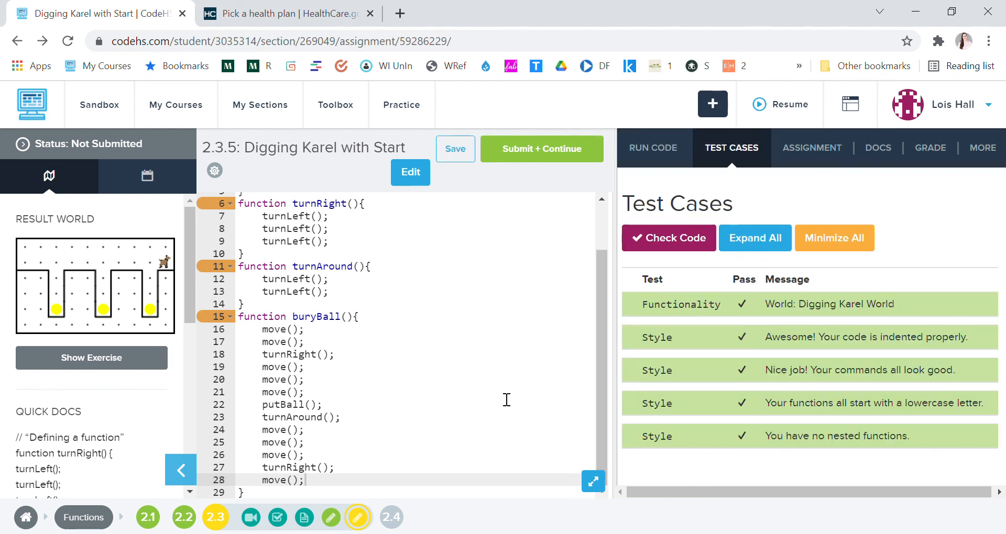
mouse_move(549, 419)
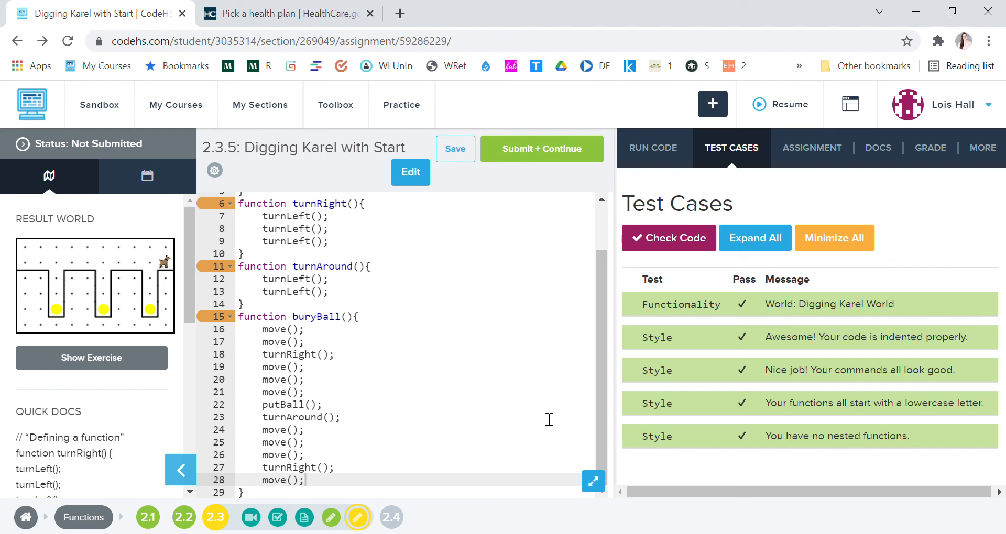
mouse_move(938, 83)
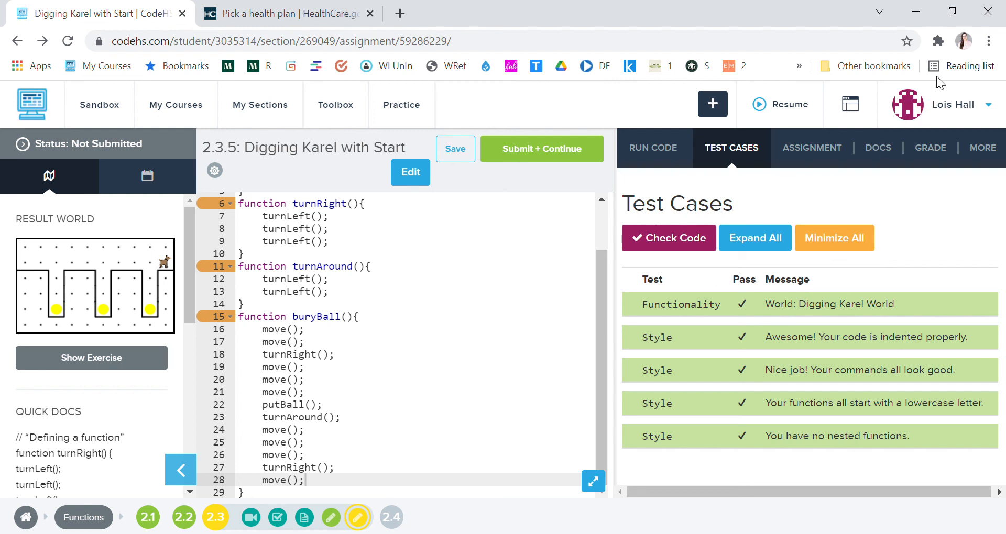